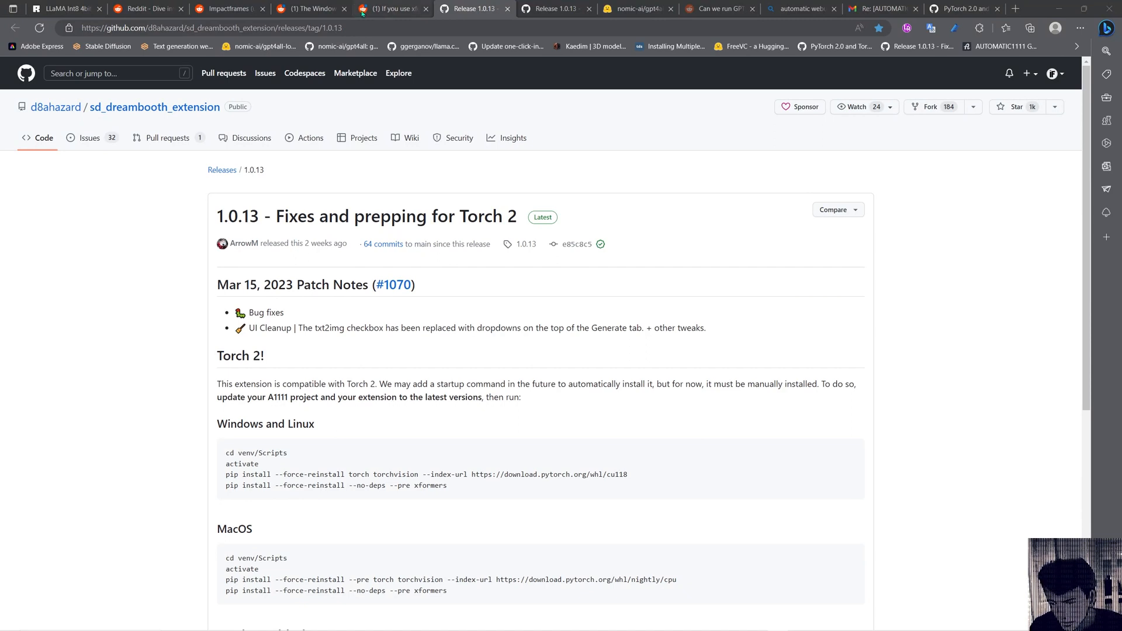
pyautogui.moveTo(470, 457)
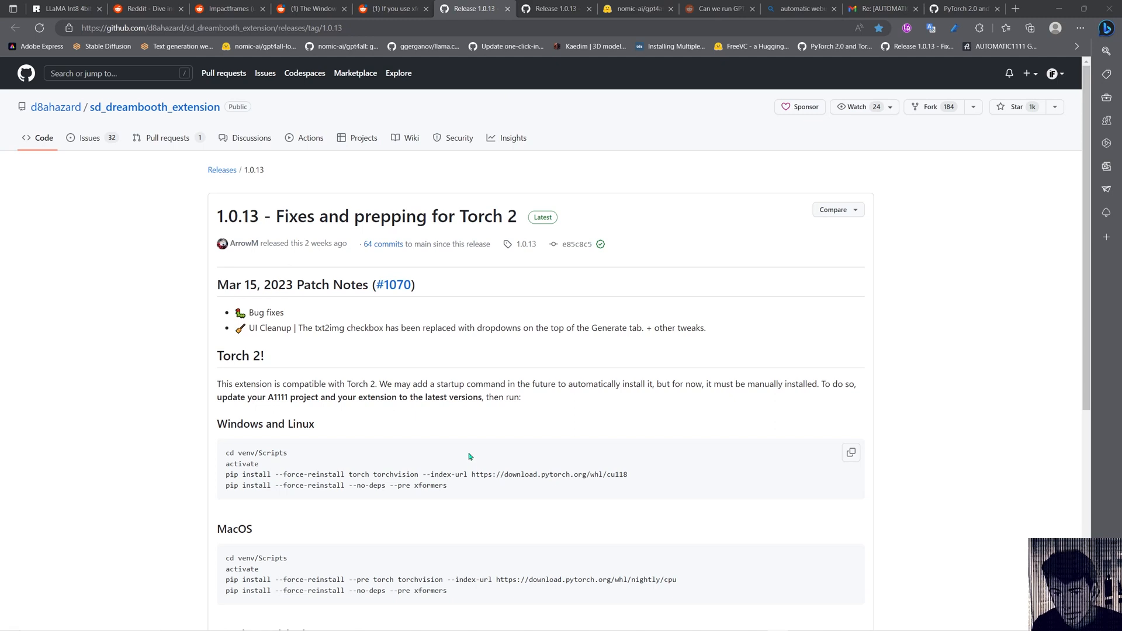
pyautogui.moveTo(441, 313)
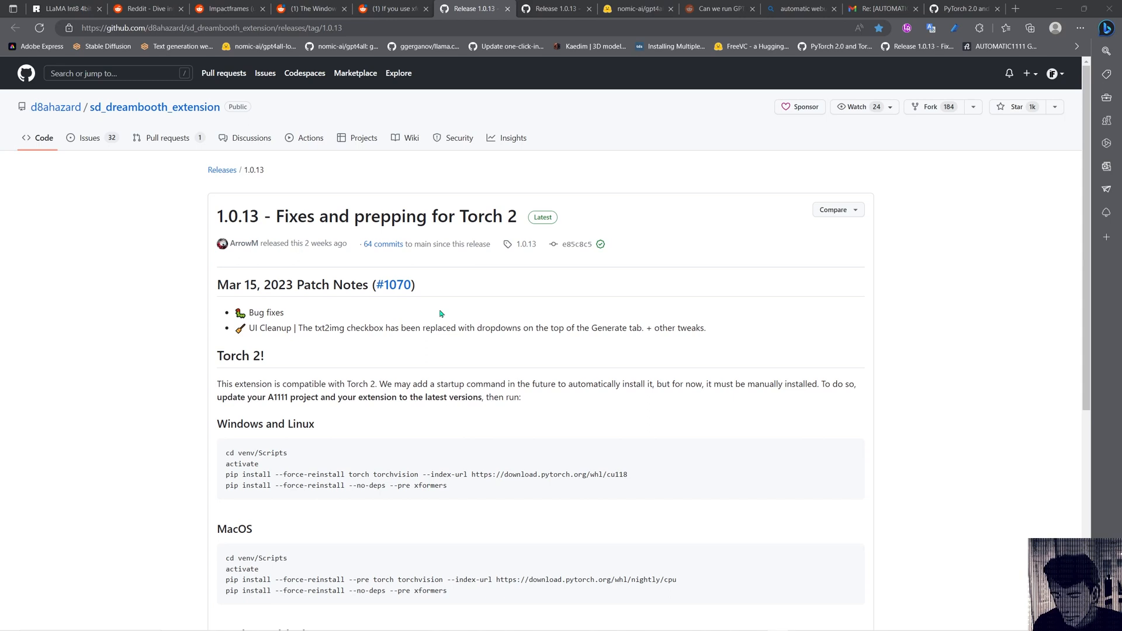
pyautogui.moveTo(292, 476)
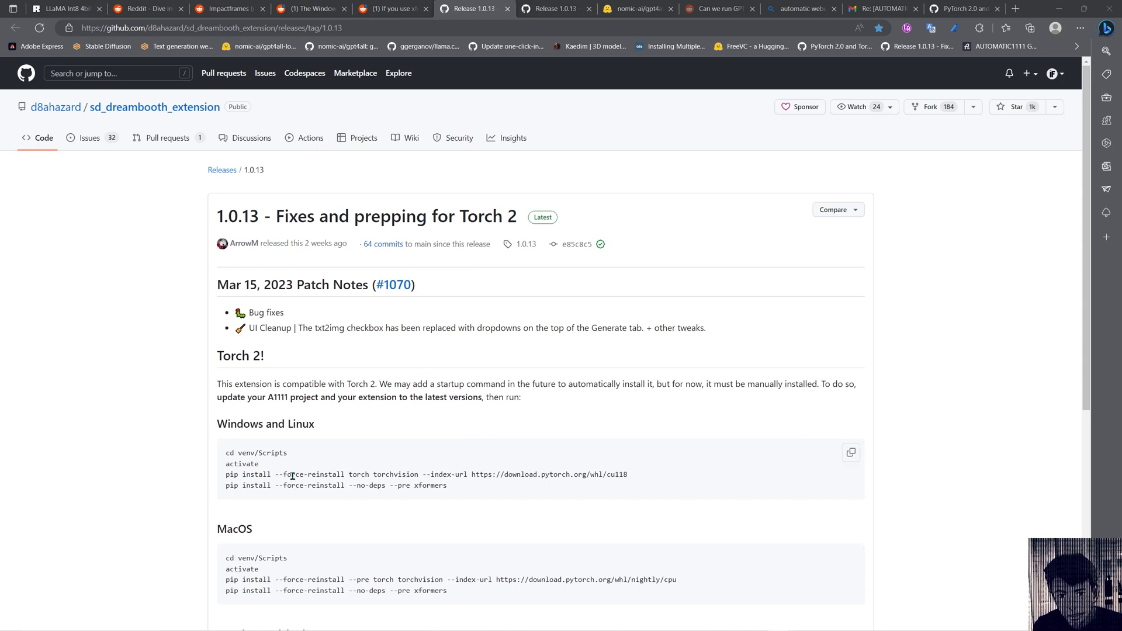
pyautogui.moveTo(826, 469)
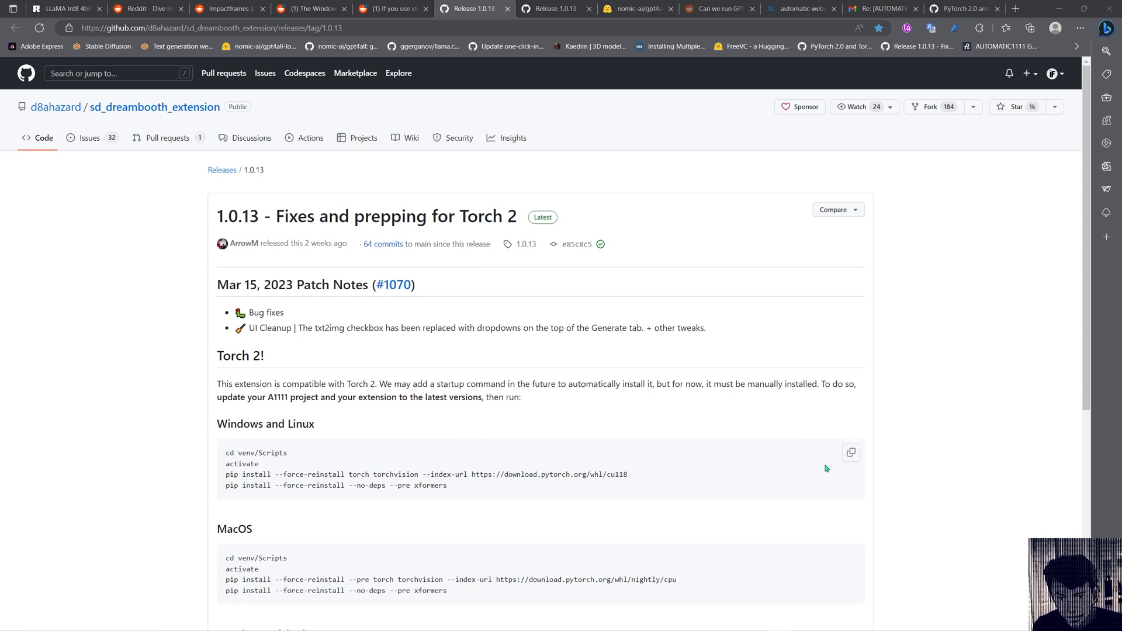
pyautogui.moveTo(796, 464)
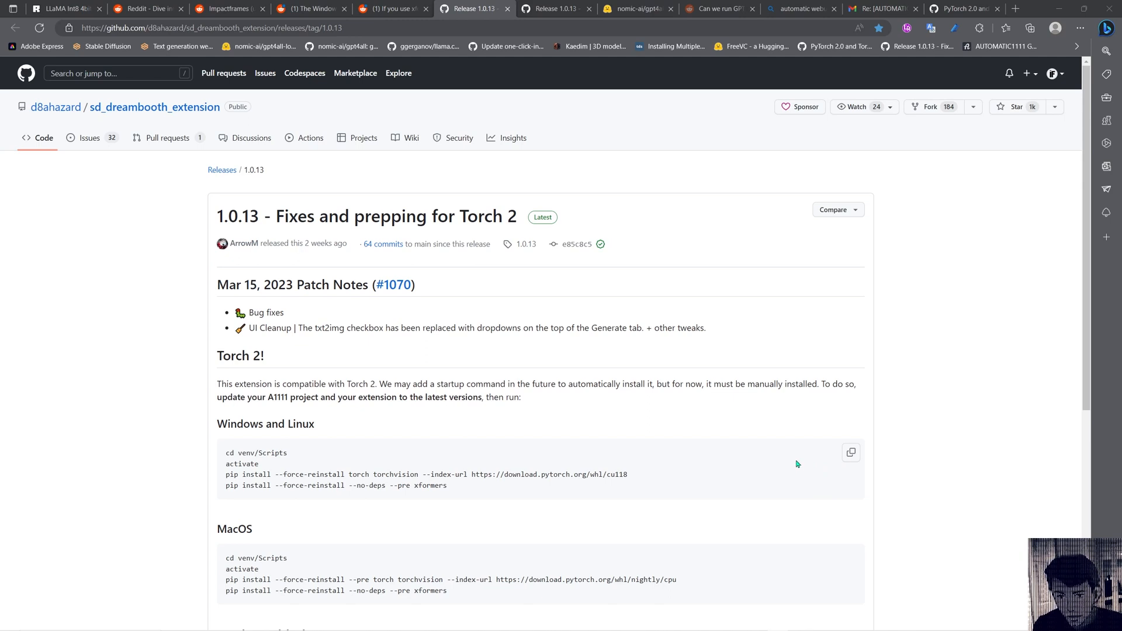
pyautogui.moveTo(795, 463)
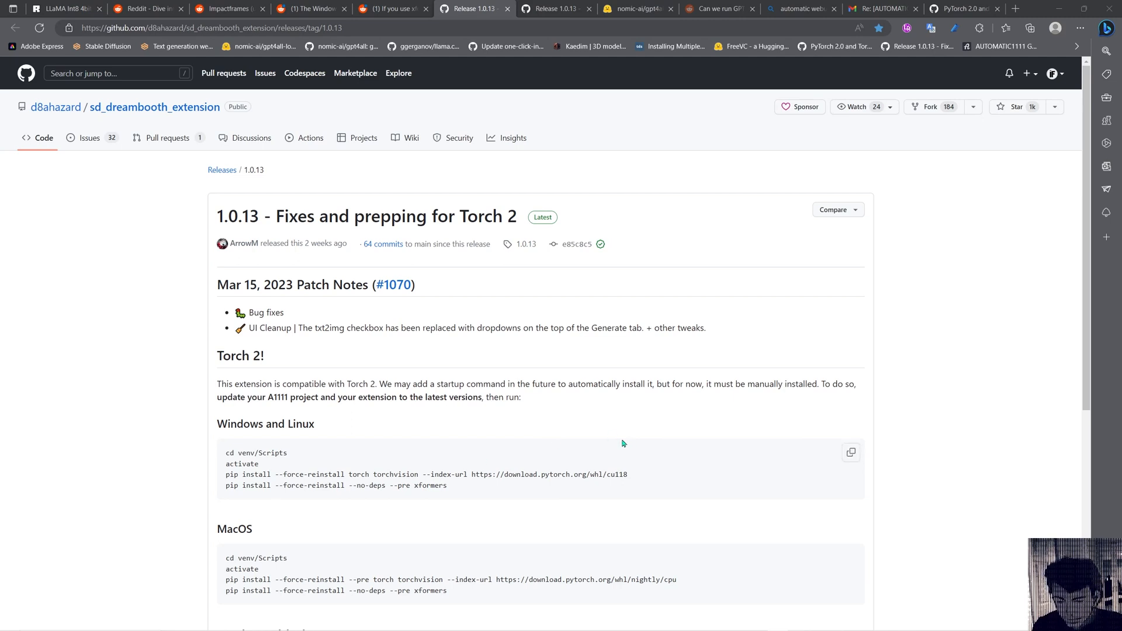
pyautogui.moveTo(433, 534)
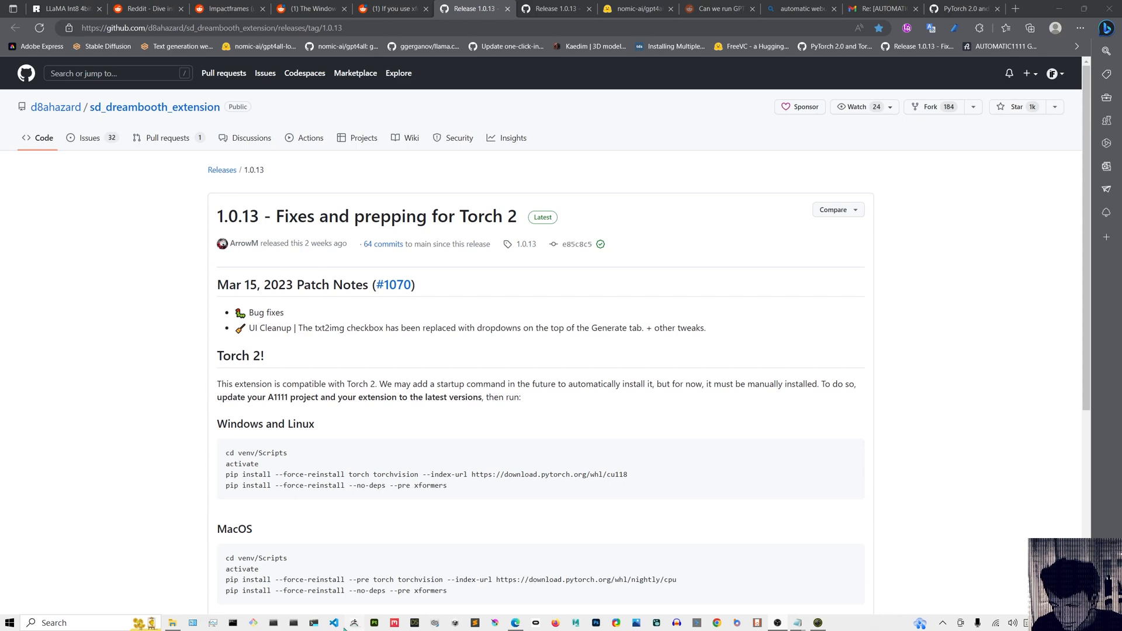
# - Locate requirements.txt in the stable-diffusion-webui folder and view its package list in Notepad
pyautogui.click(182, 622)
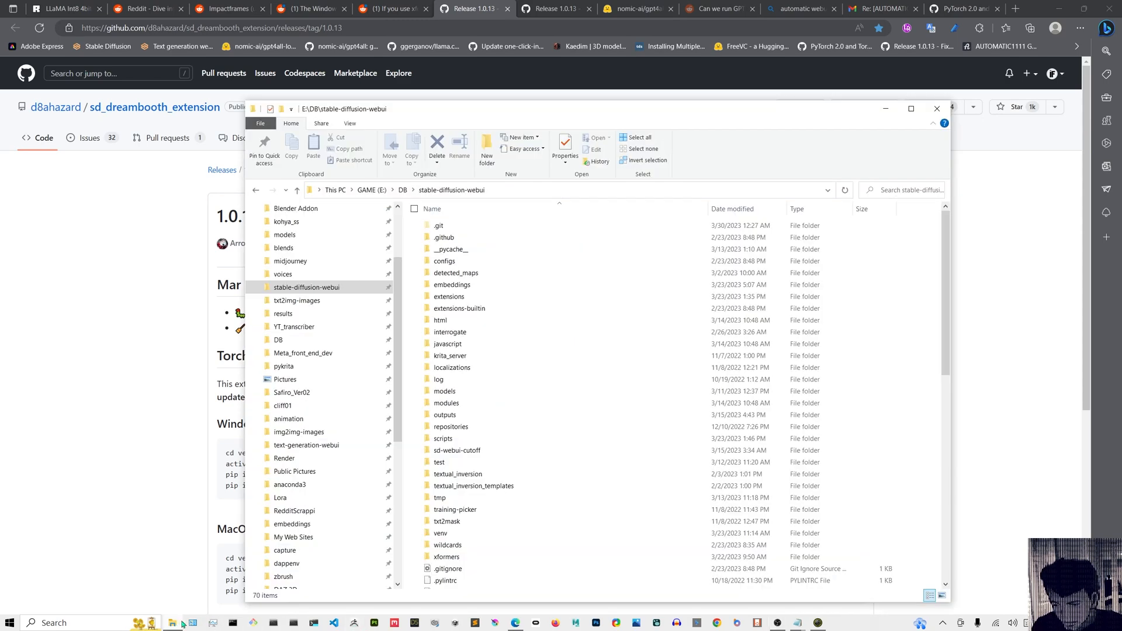
pyautogui.scroll(-3)
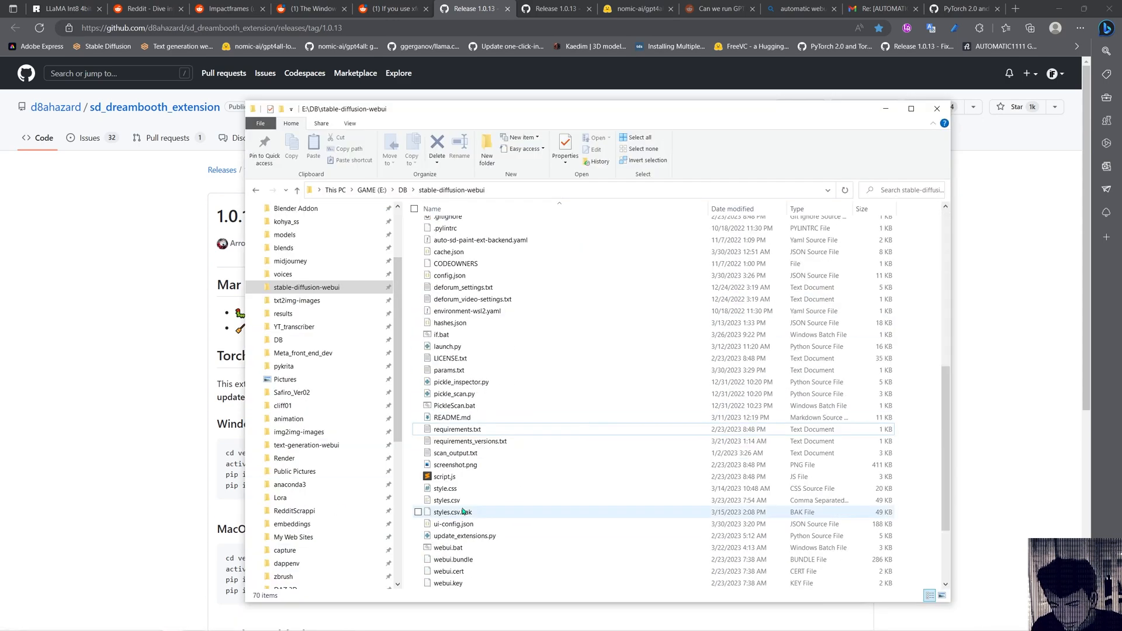
pyautogui.doubleClick(457, 429)
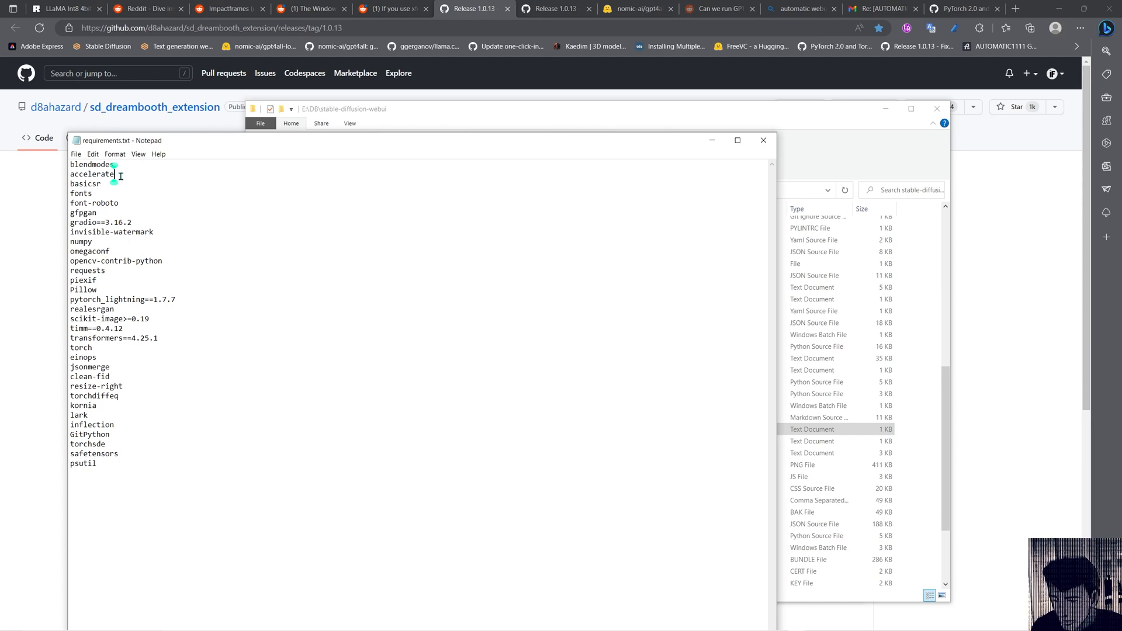
pyautogui.moveTo(441, 182)
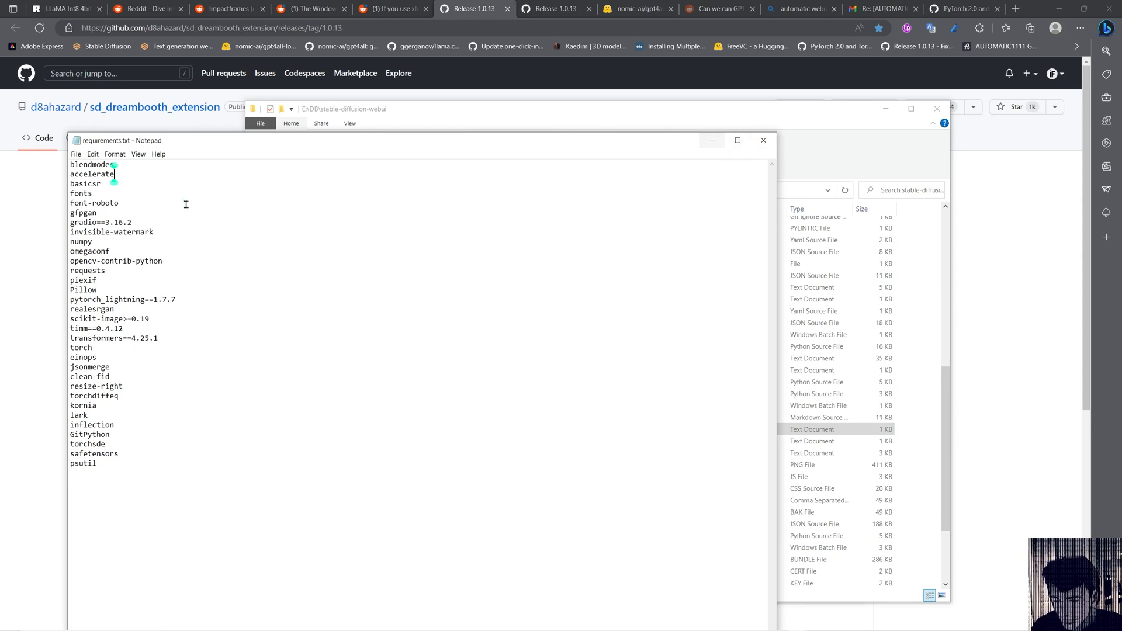
pyautogui.doubleClick(98, 174)
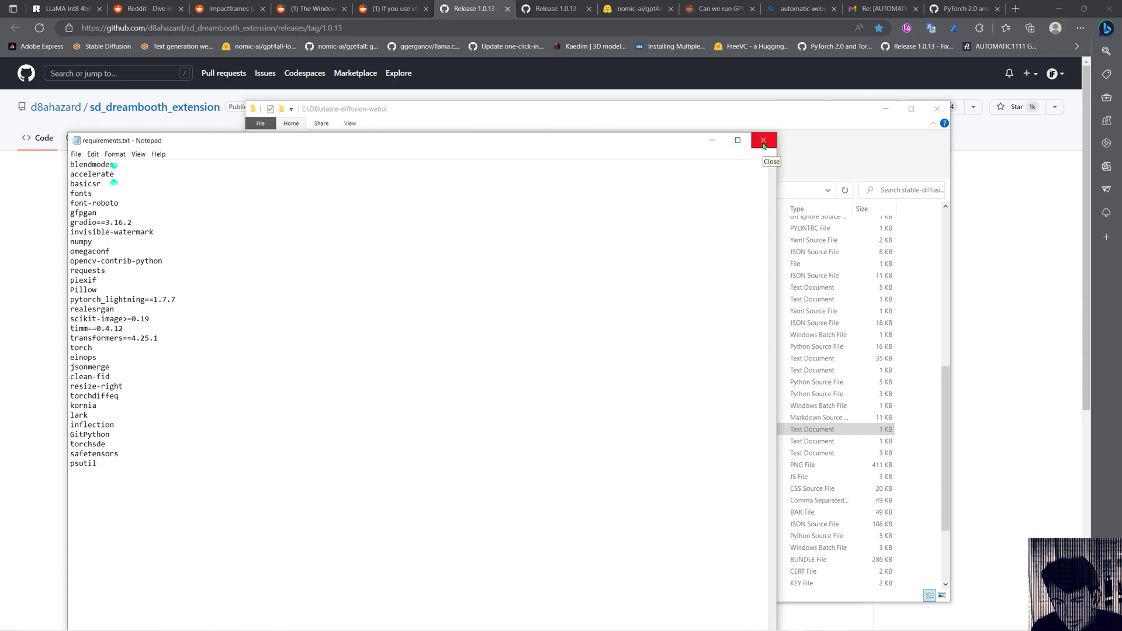
# - Start a terminal in the webui folder and activate the venv with ./activate in venv\Scripts
pyautogui.click(763, 140)
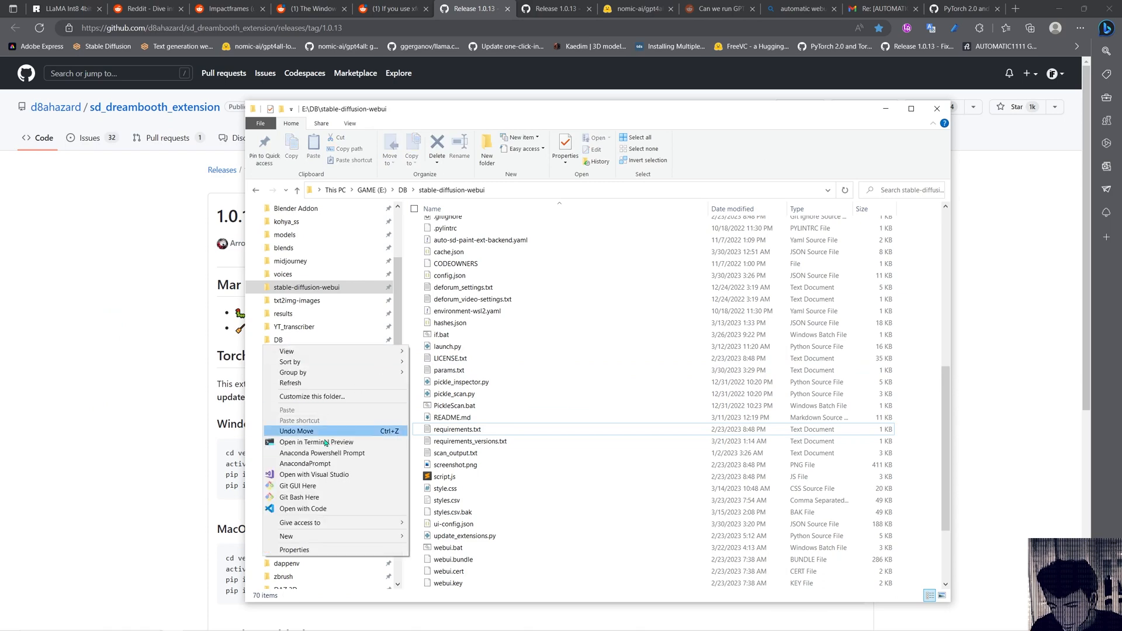
pyautogui.click(316, 441)
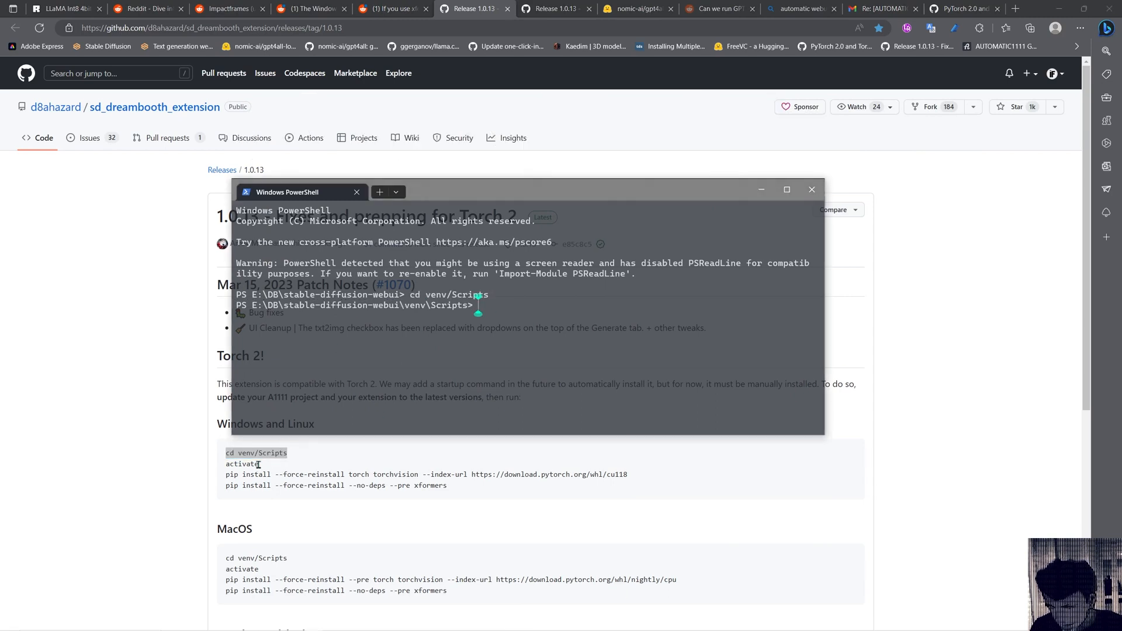
pyautogui.doubleClick(240, 464)
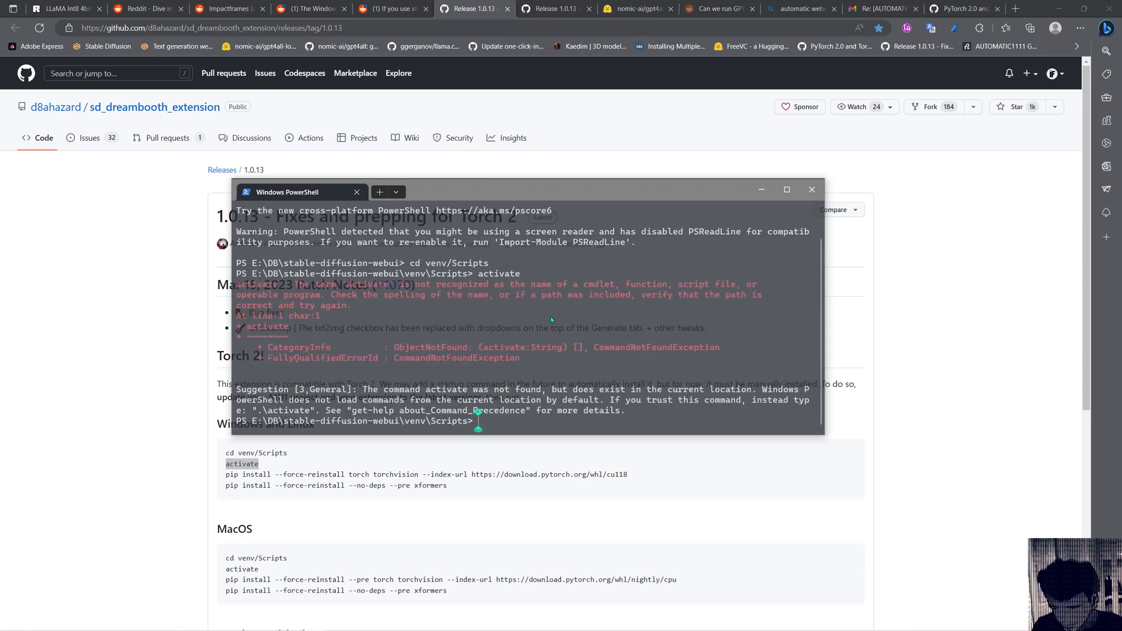
pyautogui.moveTo(505, 392)
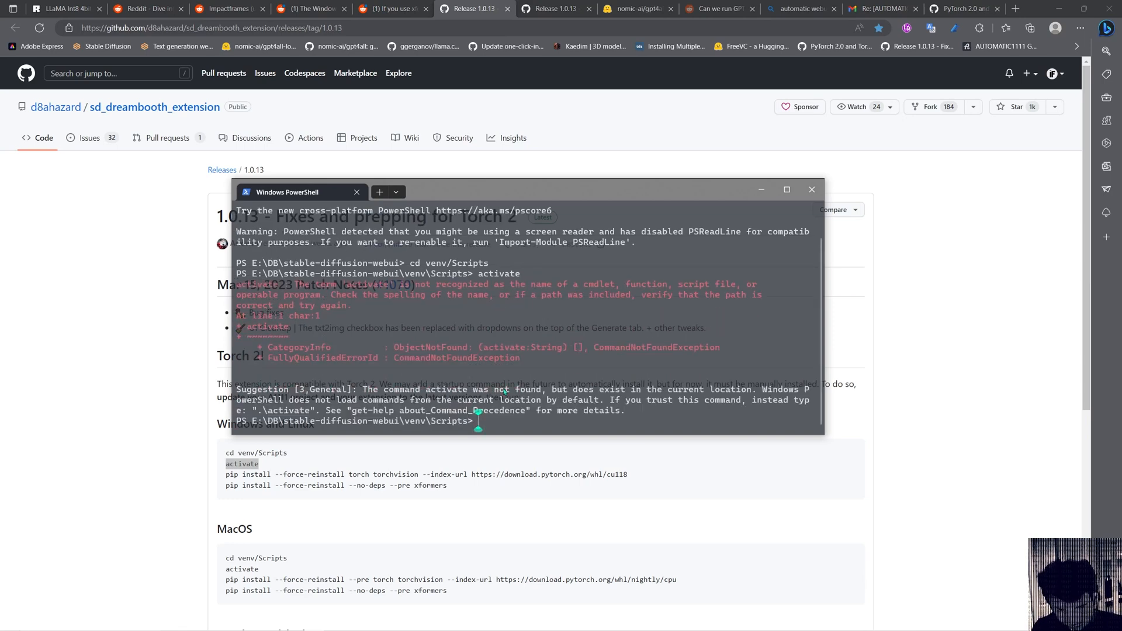
pyautogui.write('.activate')
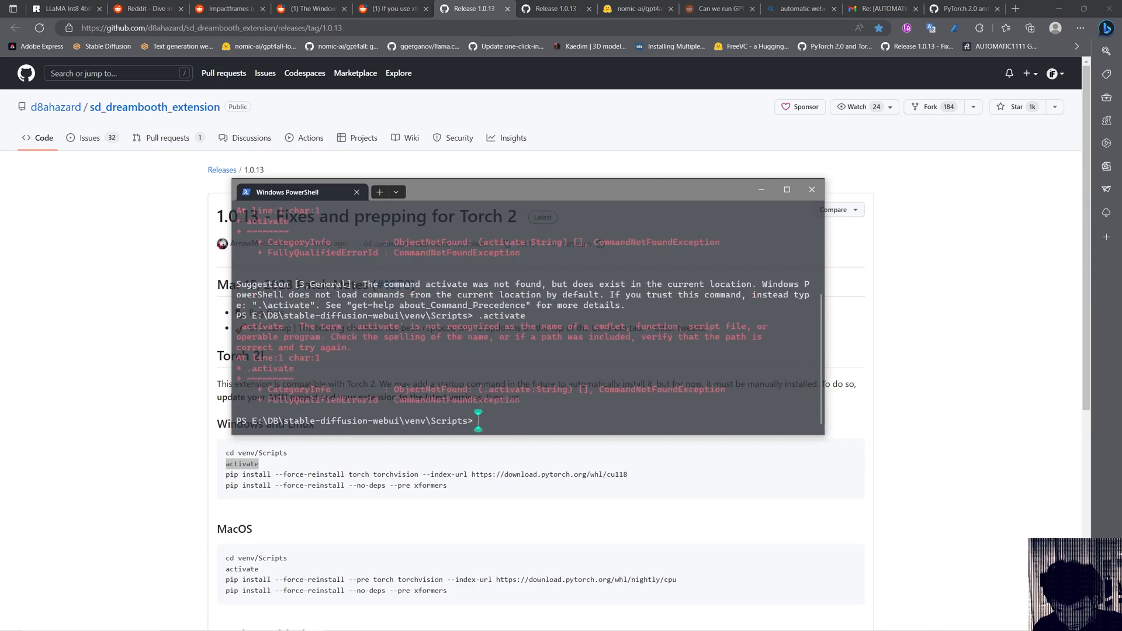
pyautogui.write('./activate')
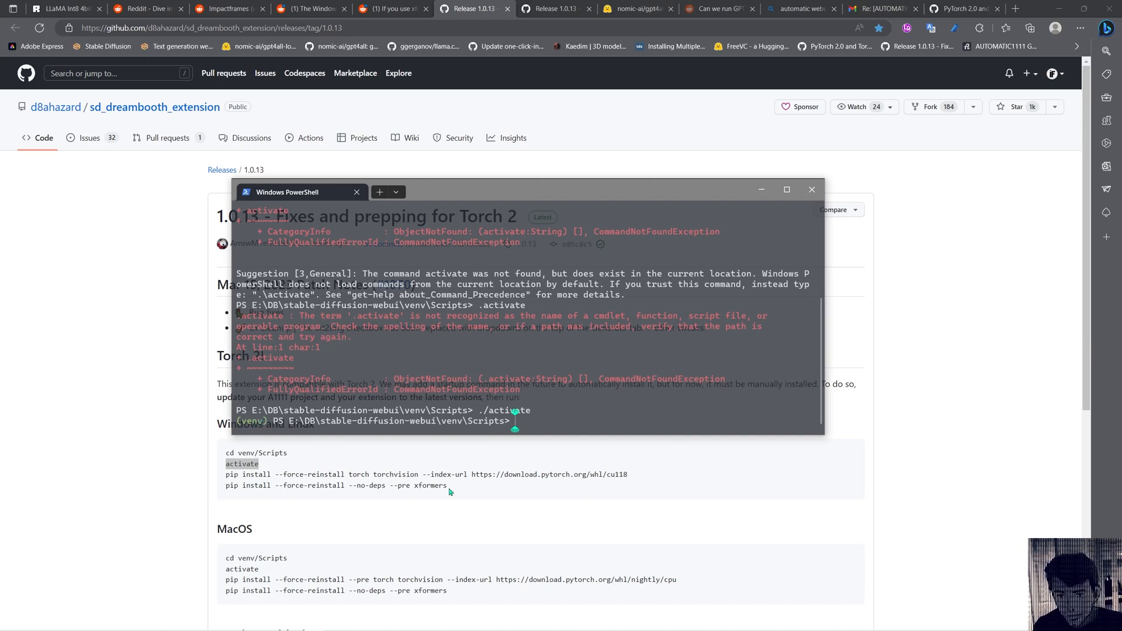
# - Paste the release page's two pip install lines to reinstall torch 2.0.0 and torchvision 0.15.1 cu118
pyautogui.moveTo(225, 474); pyautogui.dragTo(446, 485)
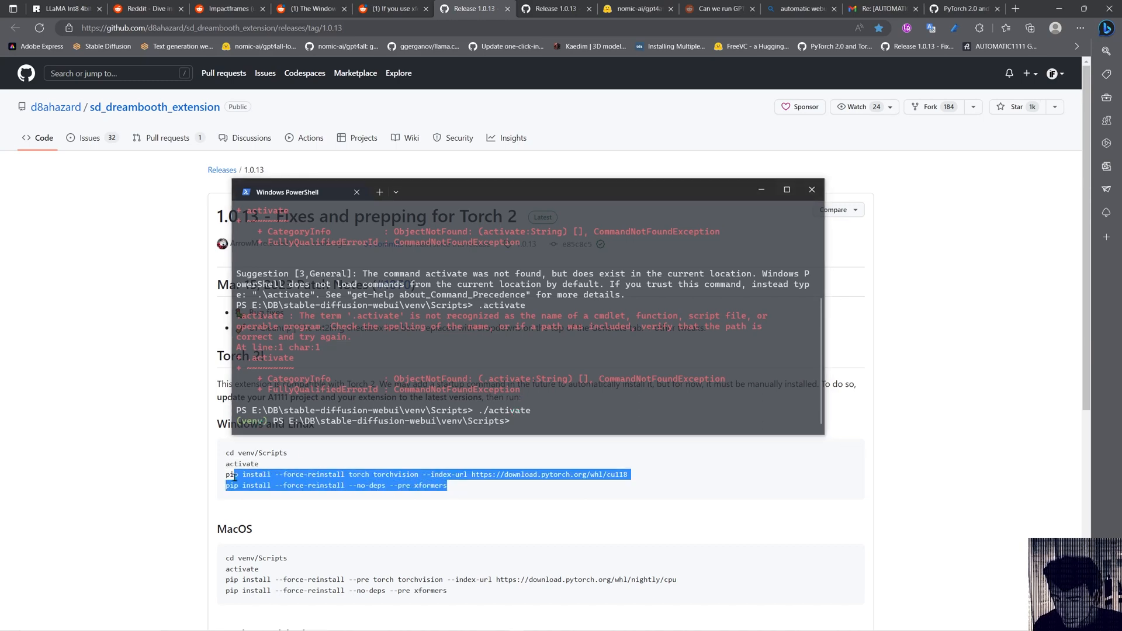
pyautogui.rightClick(336, 480)
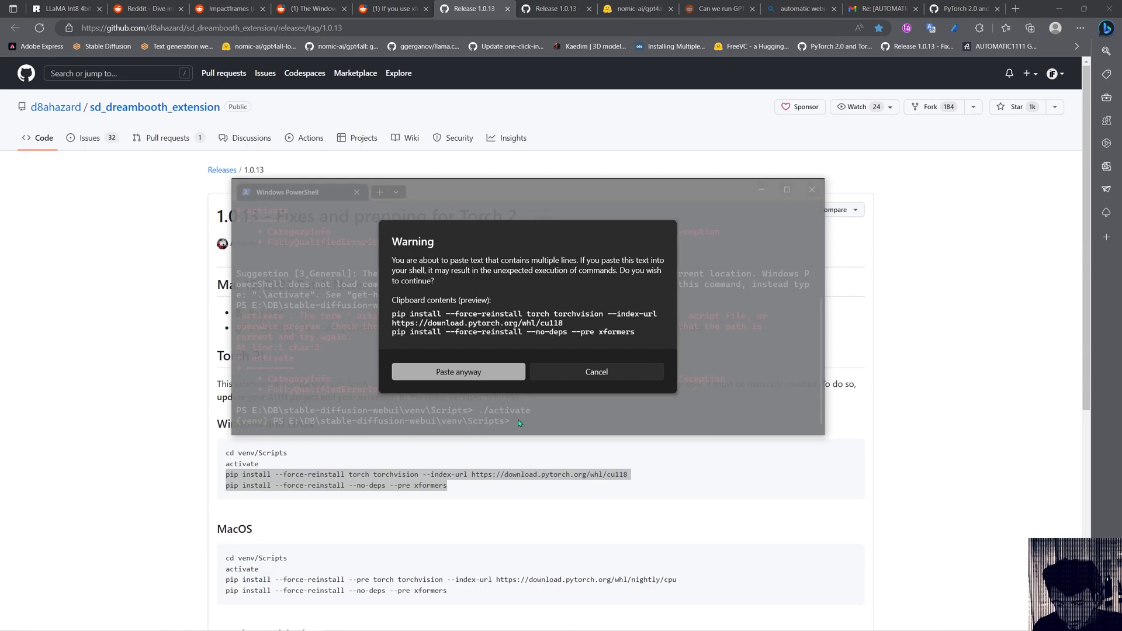
pyautogui.click(457, 371)
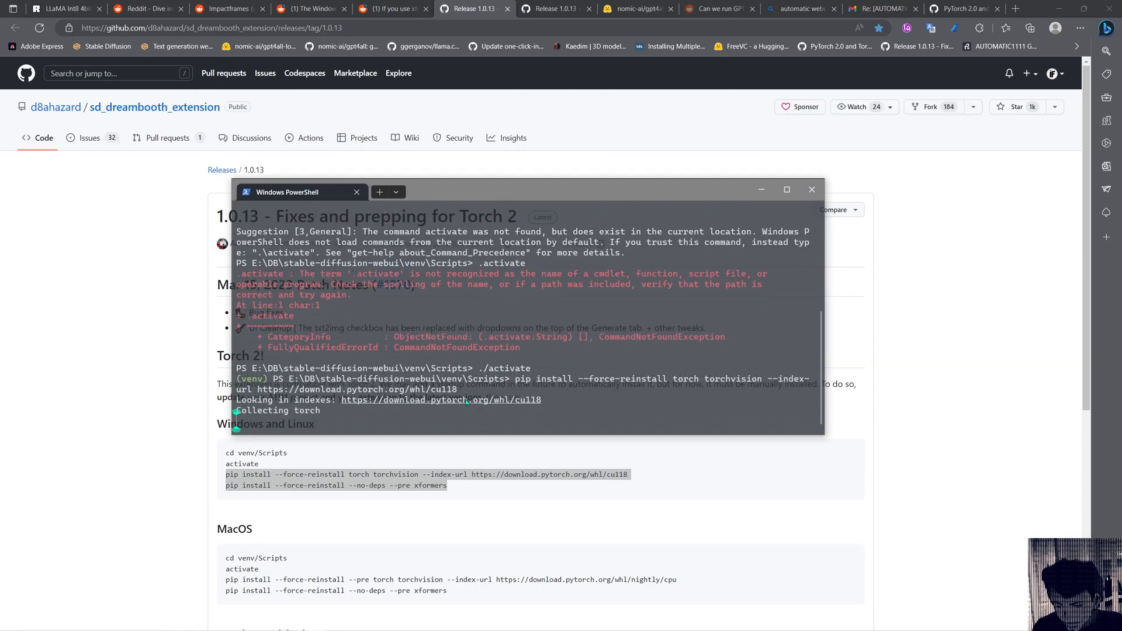
pyautogui.moveTo(534, 411)
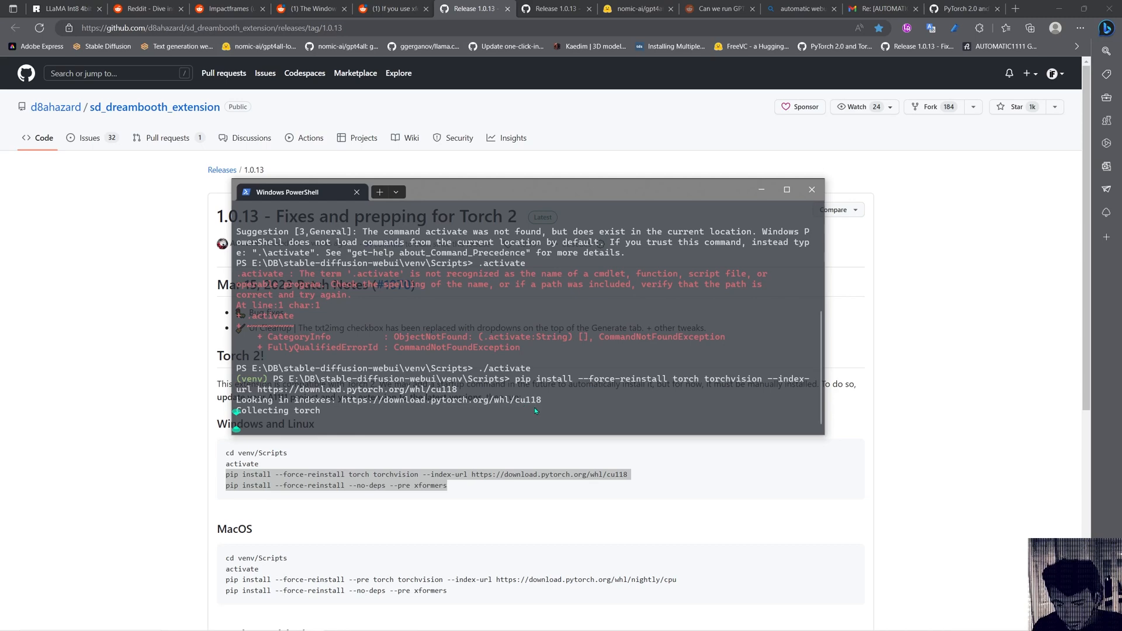
pyautogui.moveTo(346, 423)
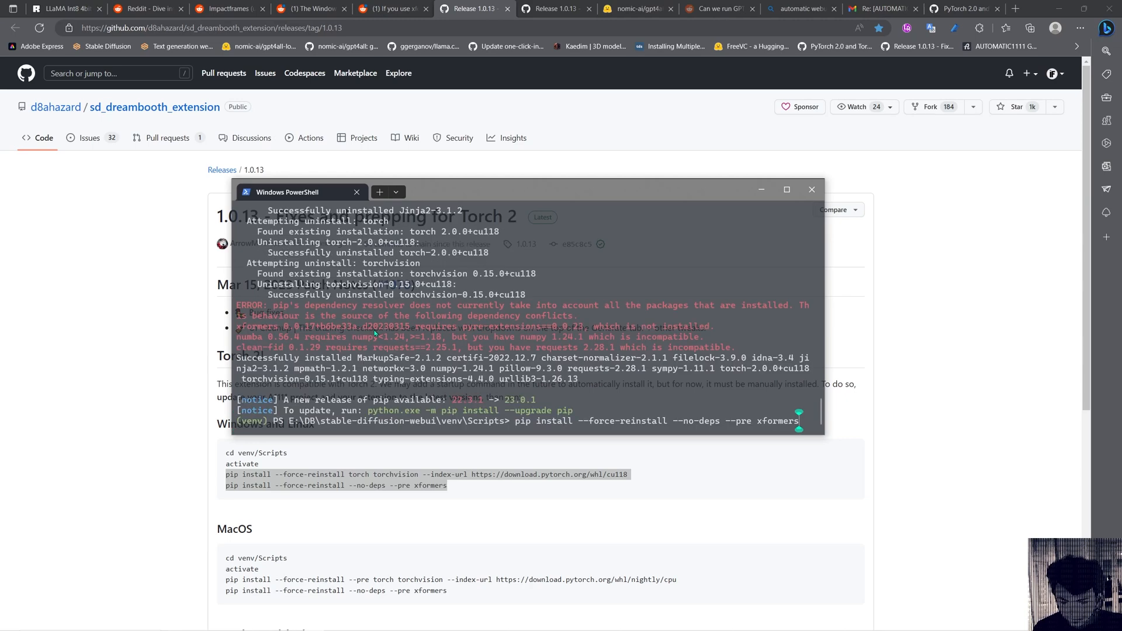
pyautogui.moveTo(418, 340)
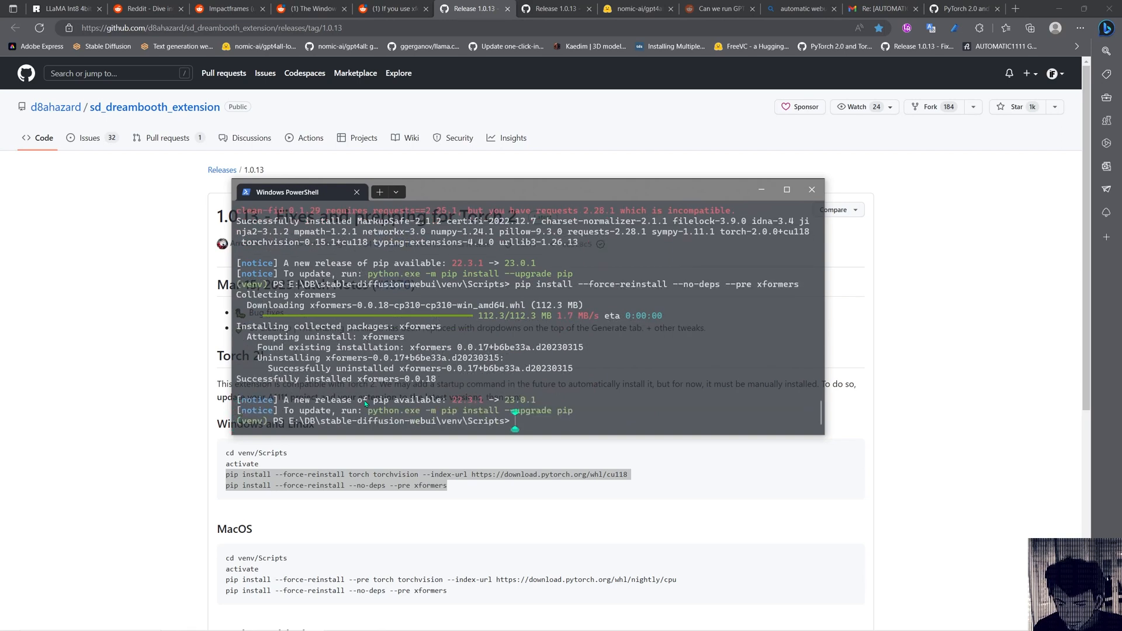
pyautogui.moveTo(43, 331)
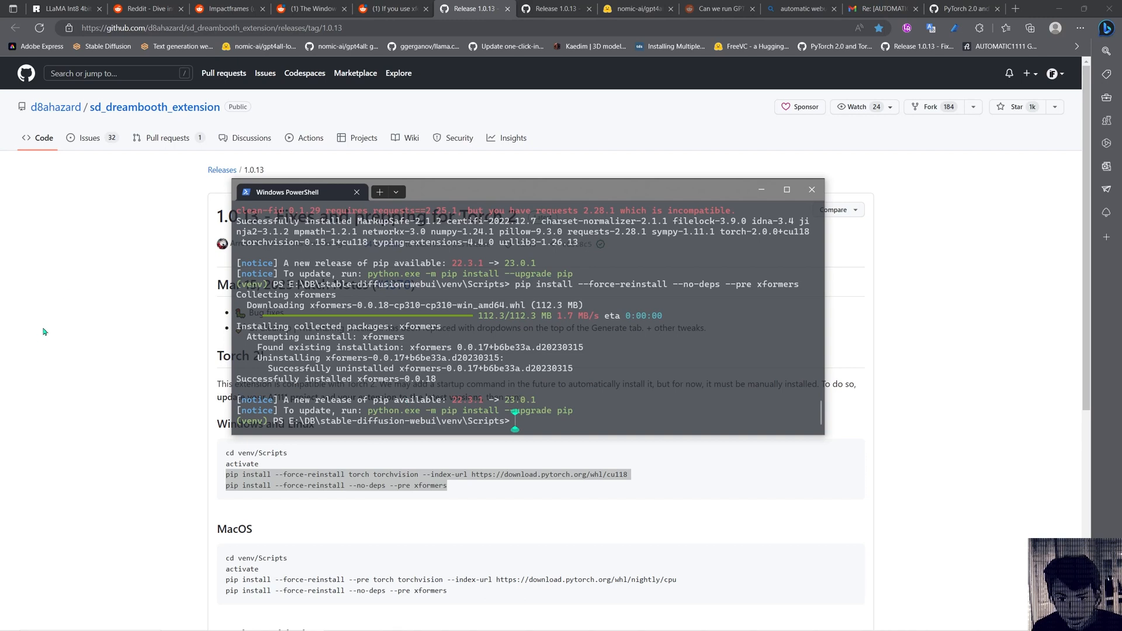
pyautogui.moveTo(448, 346)
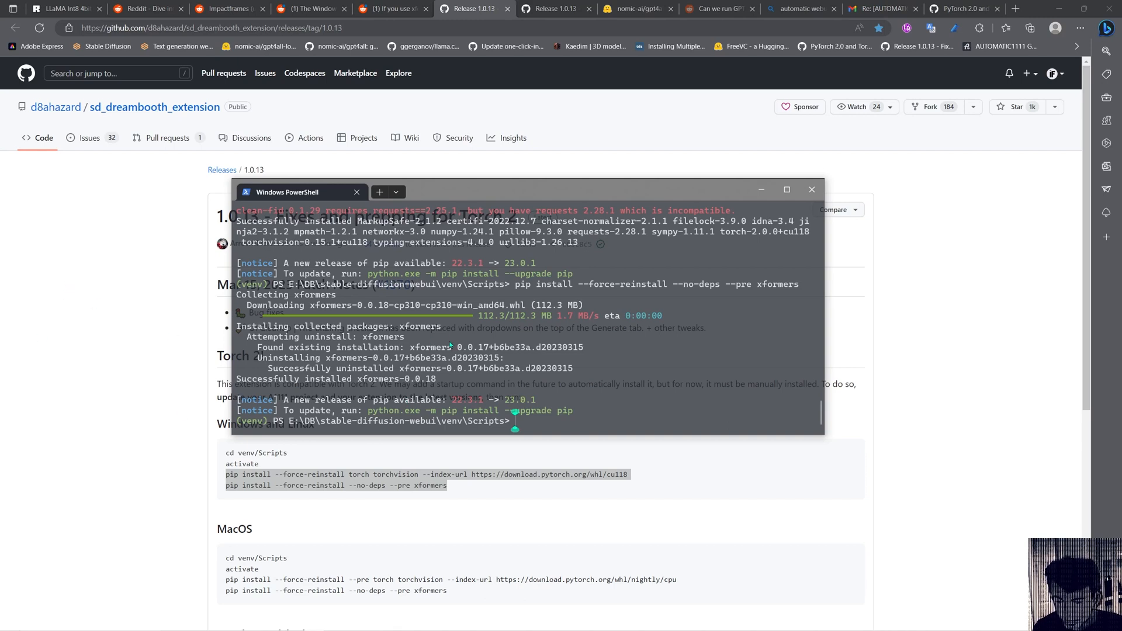
# - Let the pip --force-reinstall --pre xformers command run until xformers 0.0.18 is installed
pyautogui.click(393, 8)
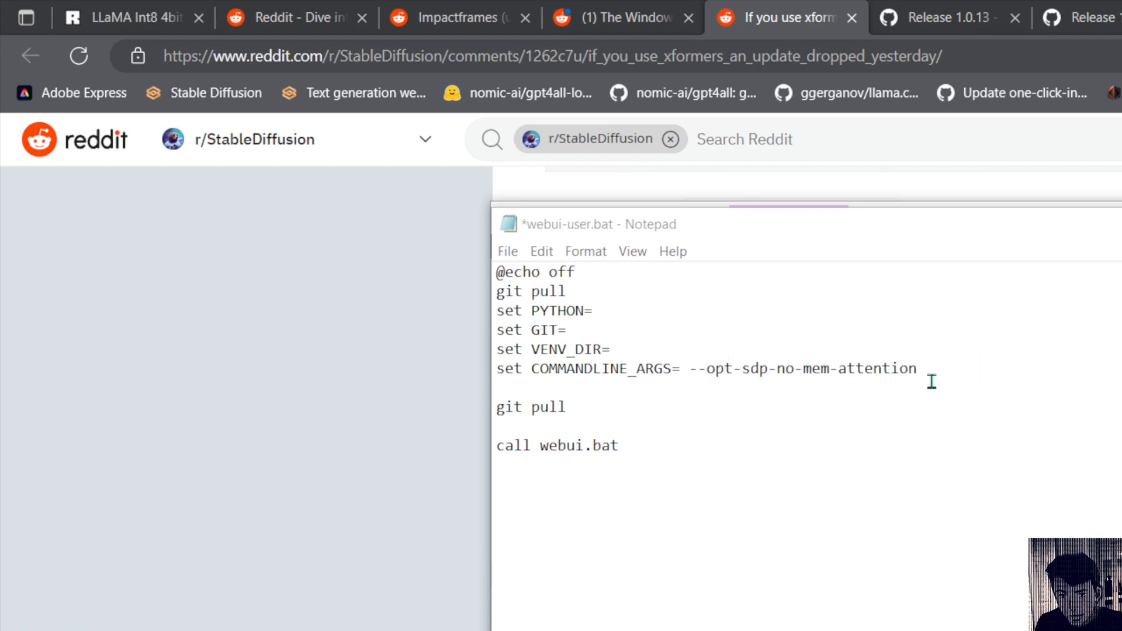
pyautogui.moveTo(851, 382)
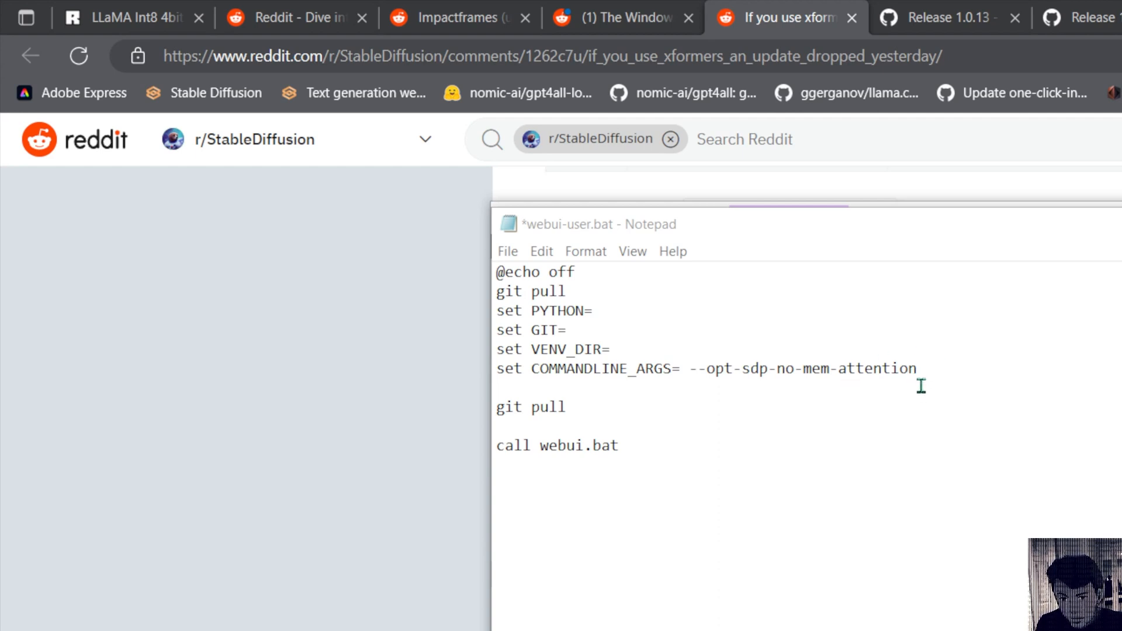
pyautogui.moveTo(702, 365)
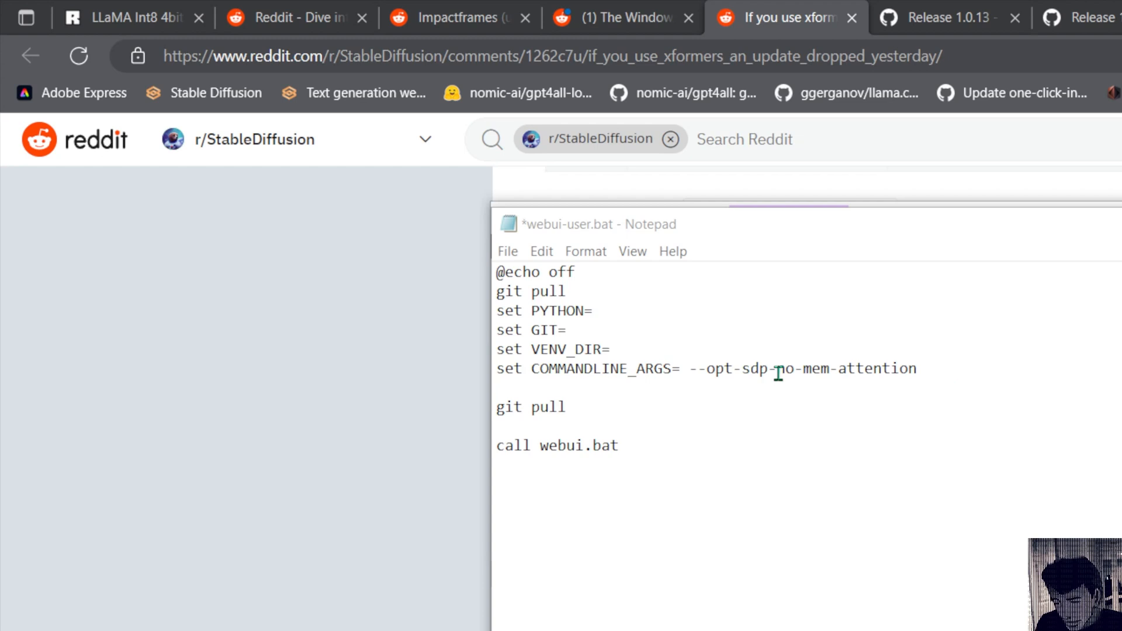
pyautogui.doubleClick(798, 368)
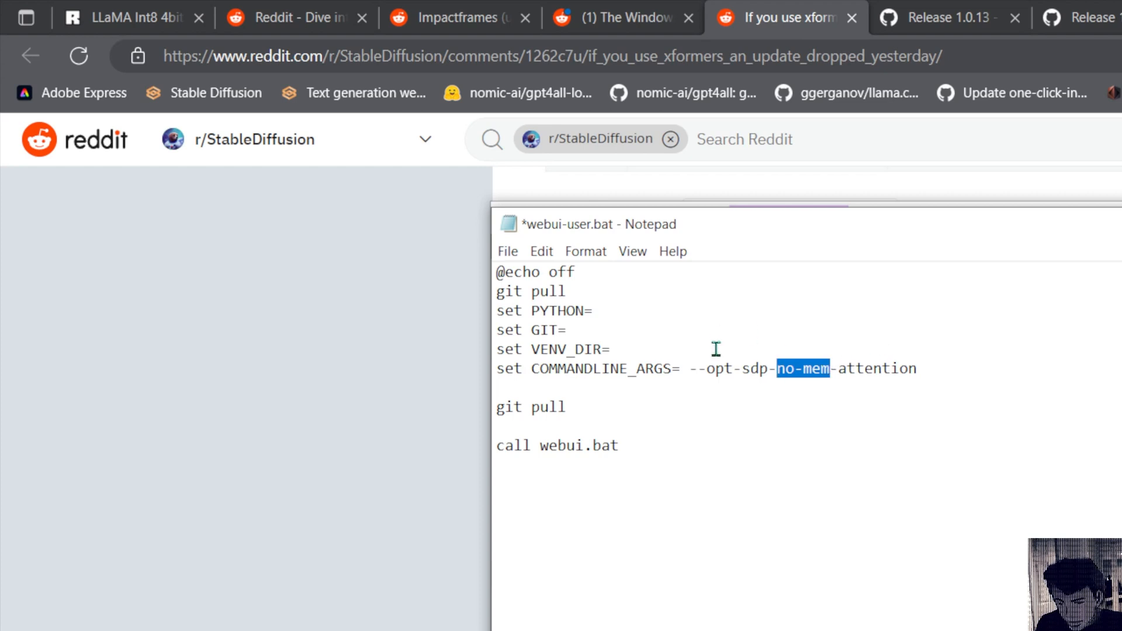
pyautogui.moveTo(863, 367)
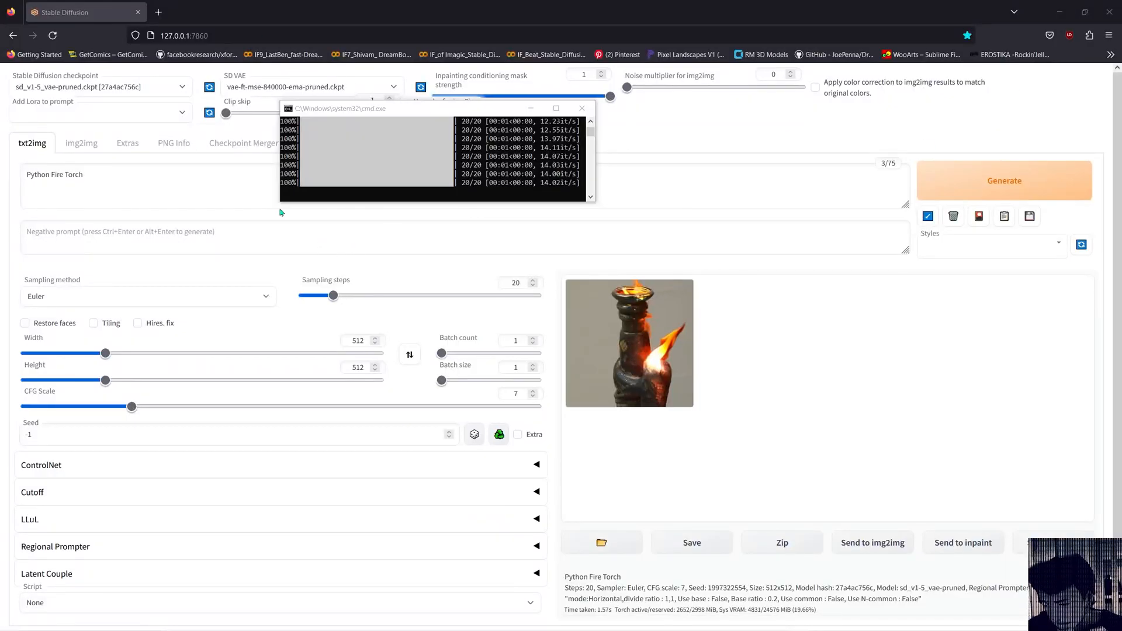
pyautogui.moveTo(167, 134)
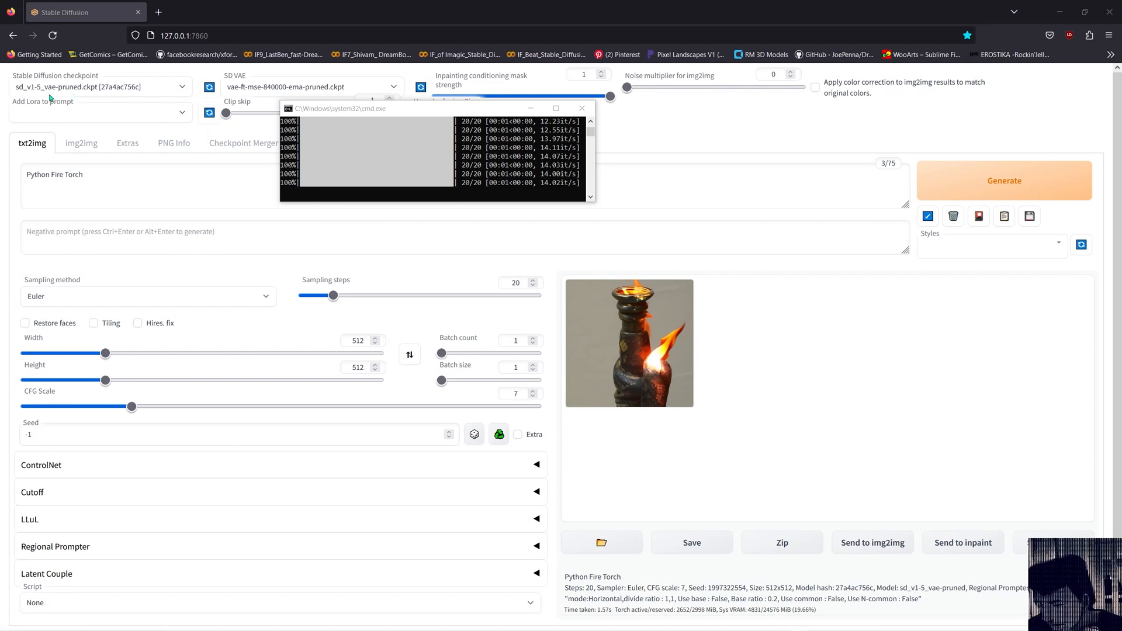
pyautogui.moveTo(67, 94)
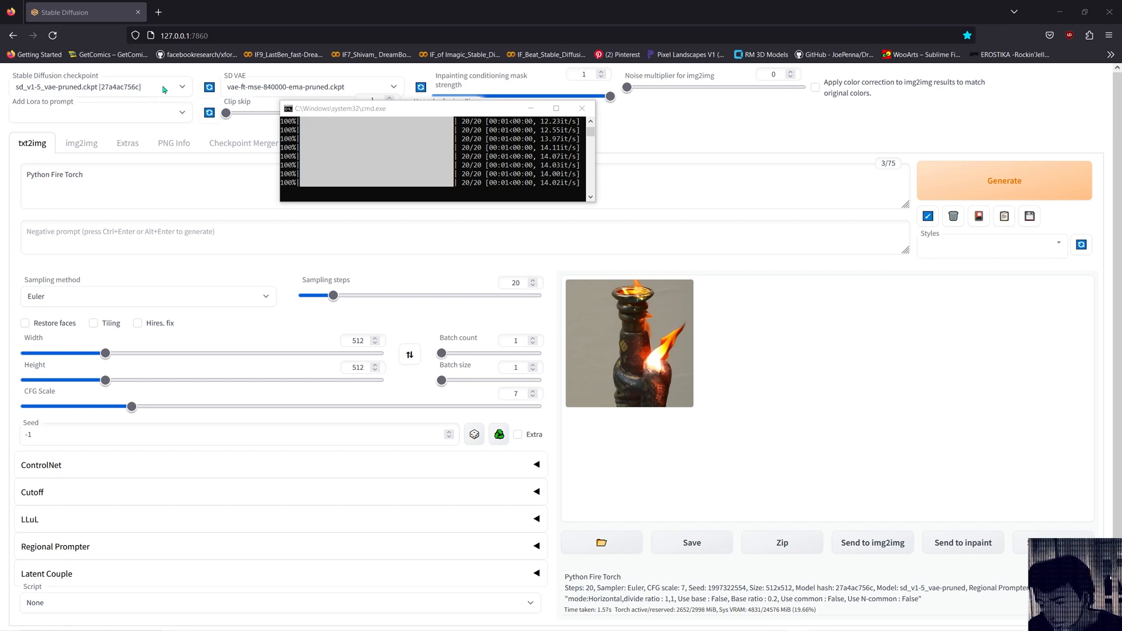
pyautogui.moveTo(142, 99)
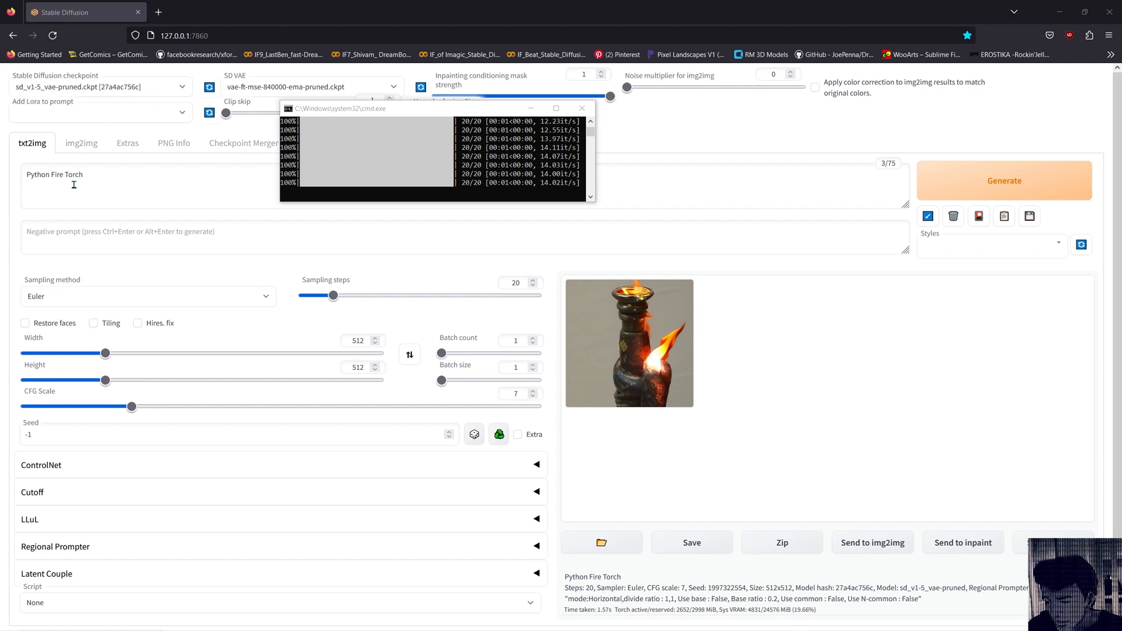
pyautogui.moveTo(347, 371)
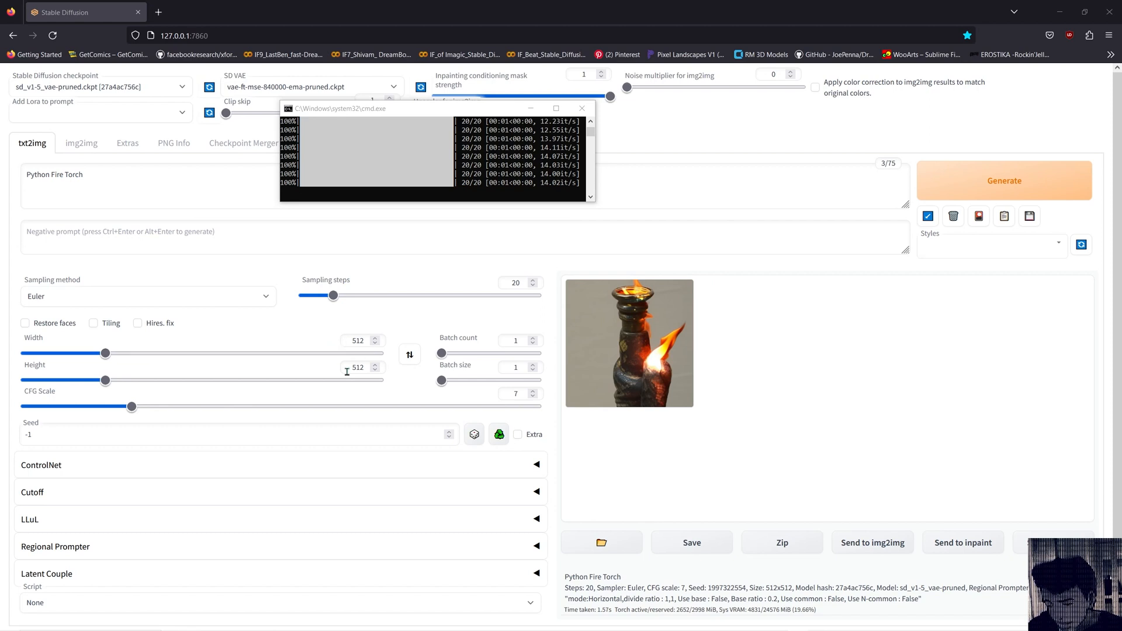
pyautogui.moveTo(104, 278)
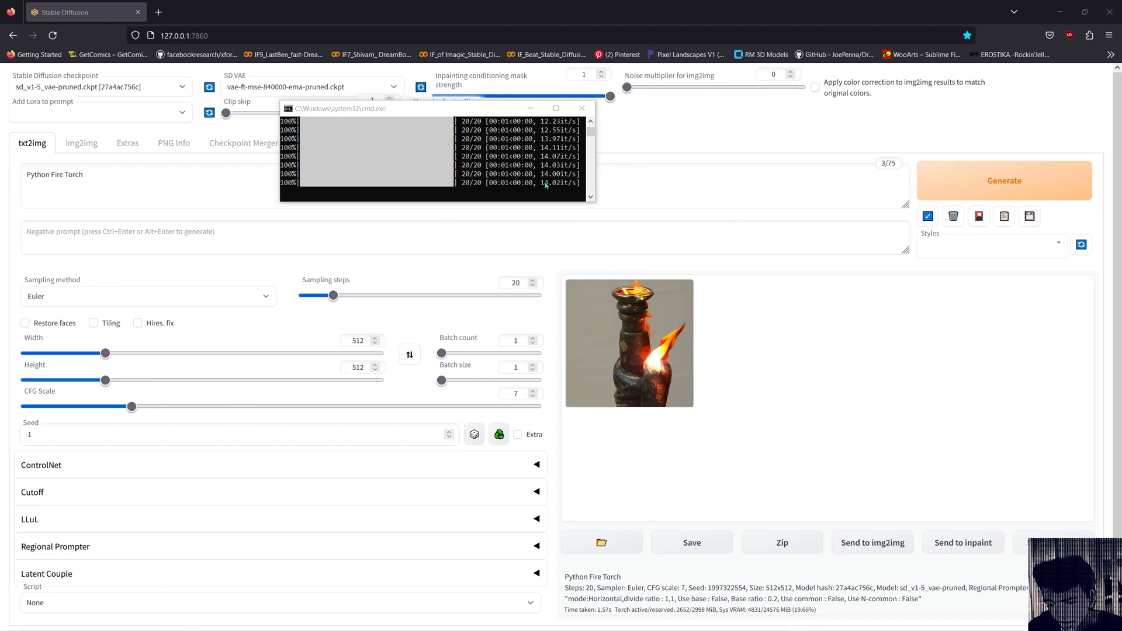
pyautogui.moveTo(564, 193)
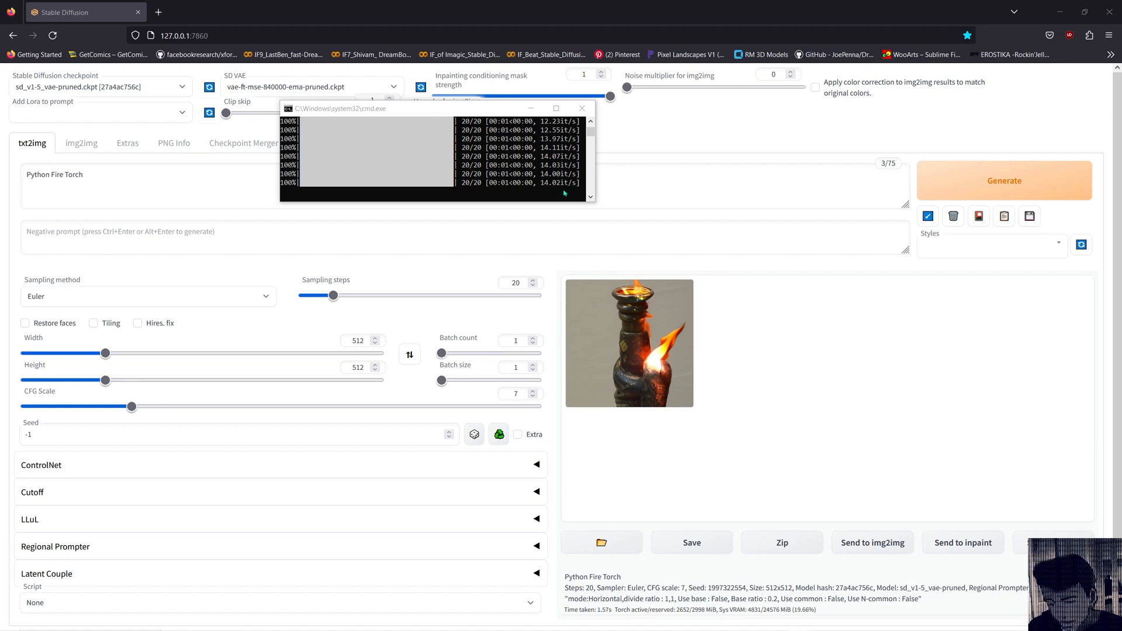
pyautogui.moveTo(564, 189)
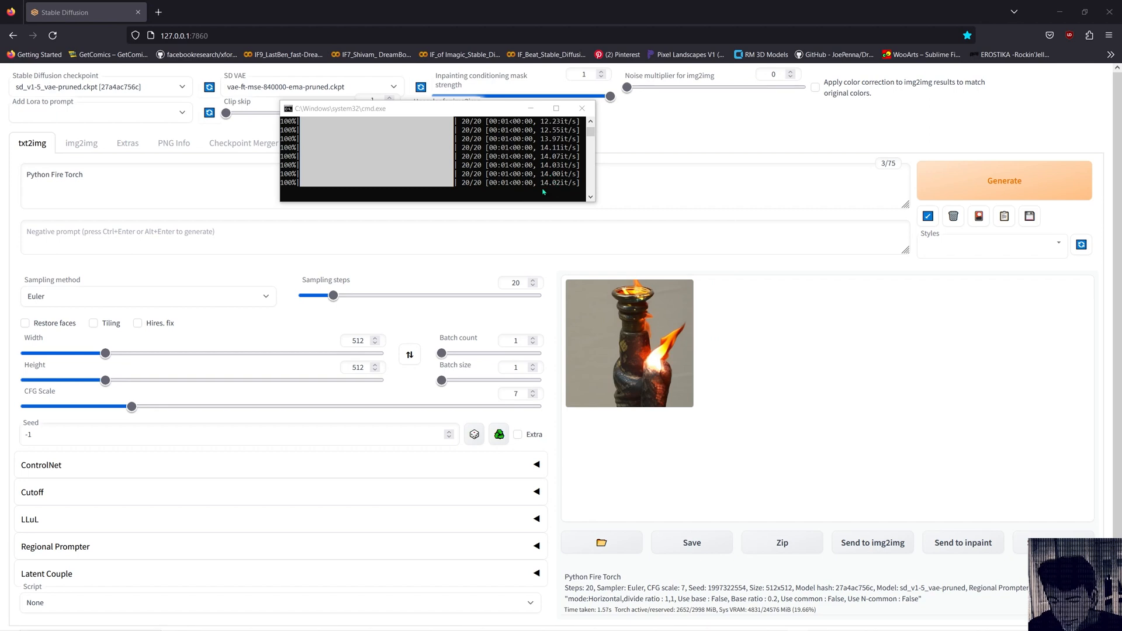
pyautogui.moveTo(556, 184)
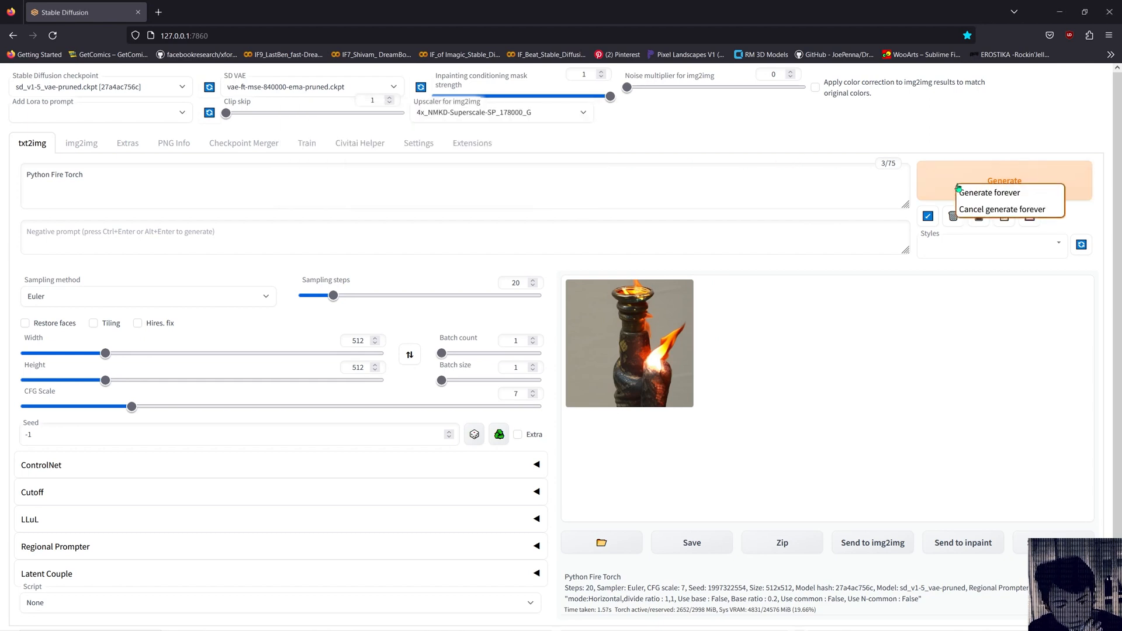
# - Run Generate forever on SD 1.5 and check the console's 11–14 it/s readings
pyautogui.click(990, 192)
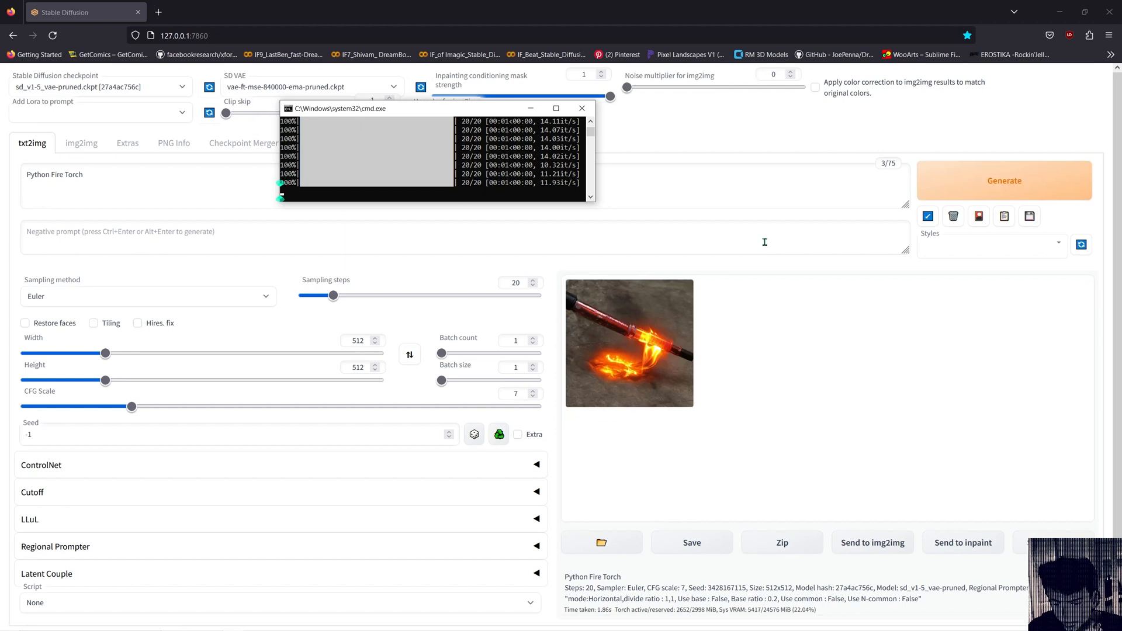
pyautogui.click(1003, 180)
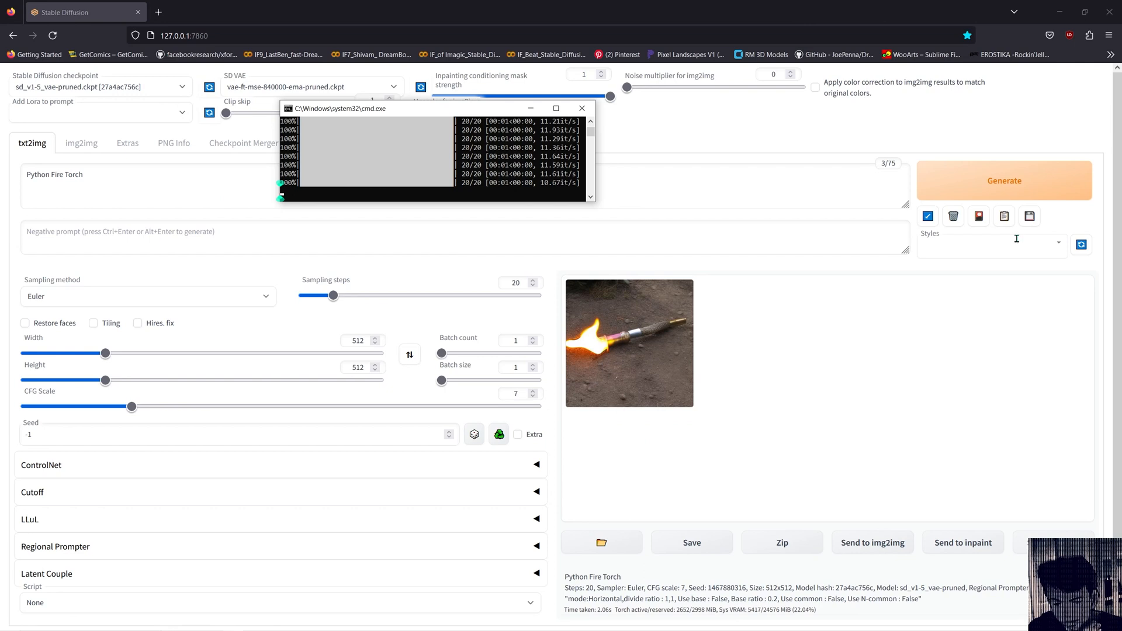
pyautogui.click(1004, 180)
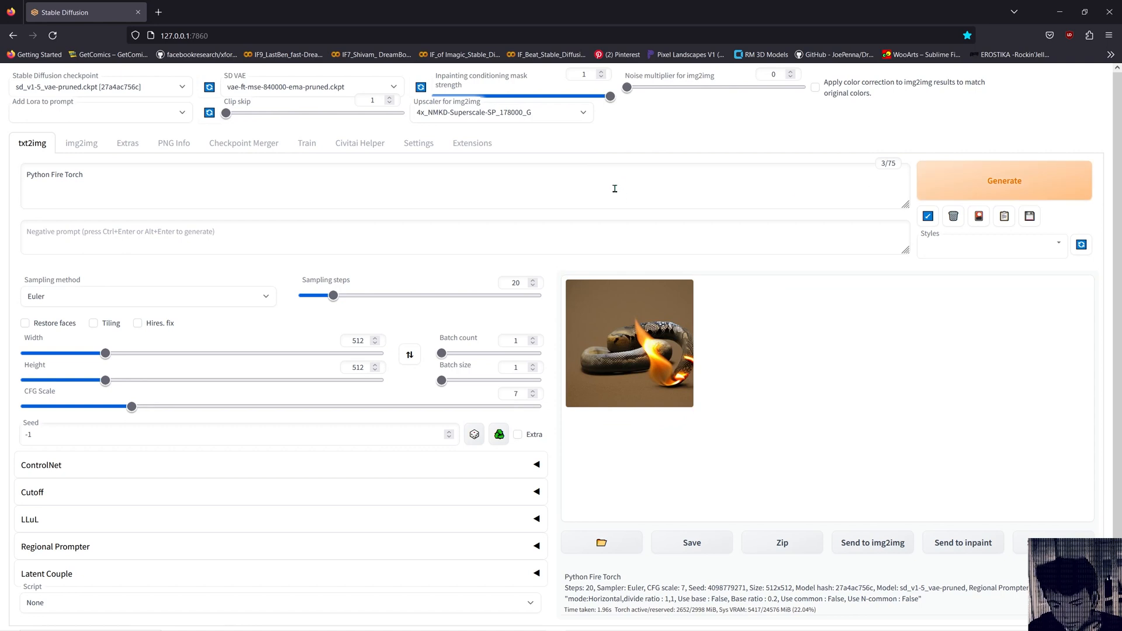
pyautogui.moveTo(294, 294)
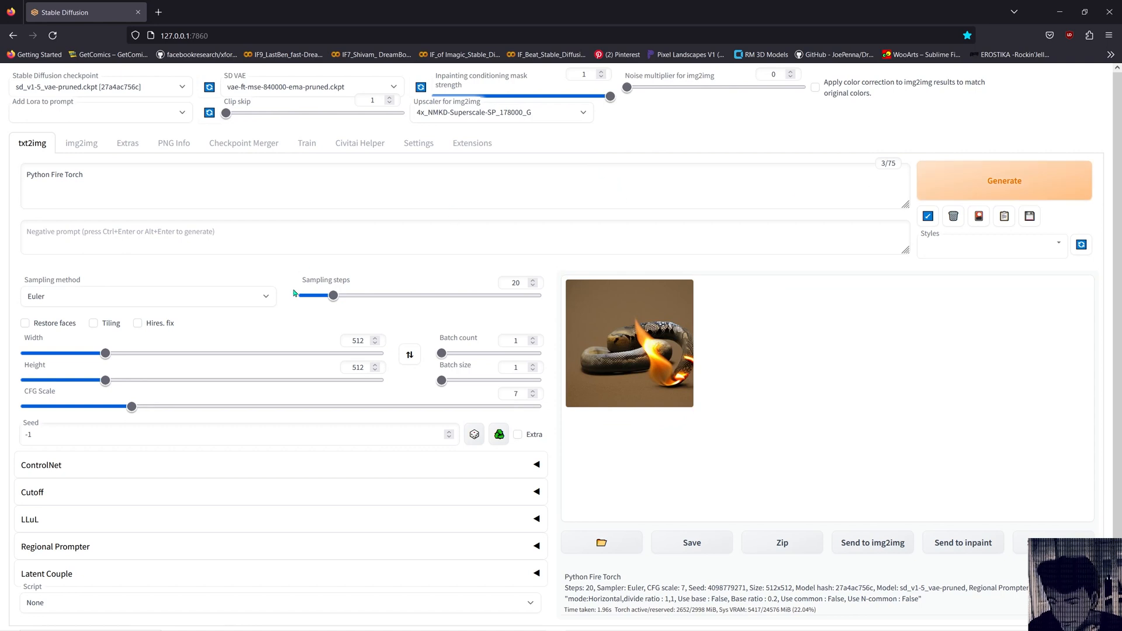
# - Switch the checkpoint from SD 1.5 to modelSD2-1v768.ckpt, keeping the Python Fire Torch prompt
pyautogui.click(100, 85)
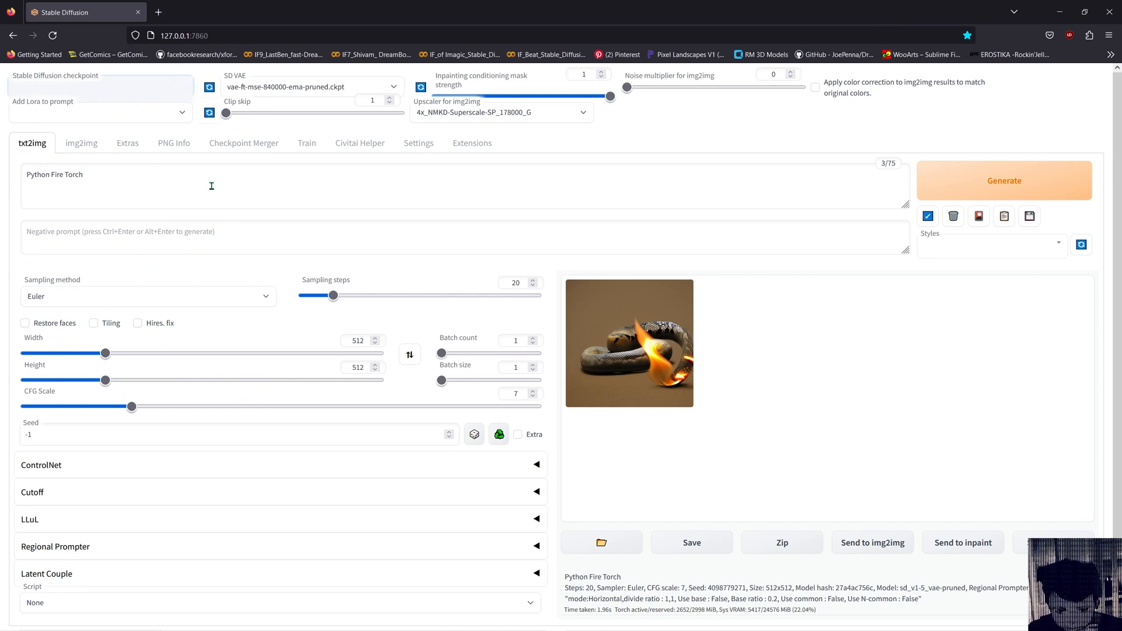
pyautogui.click(101, 86)
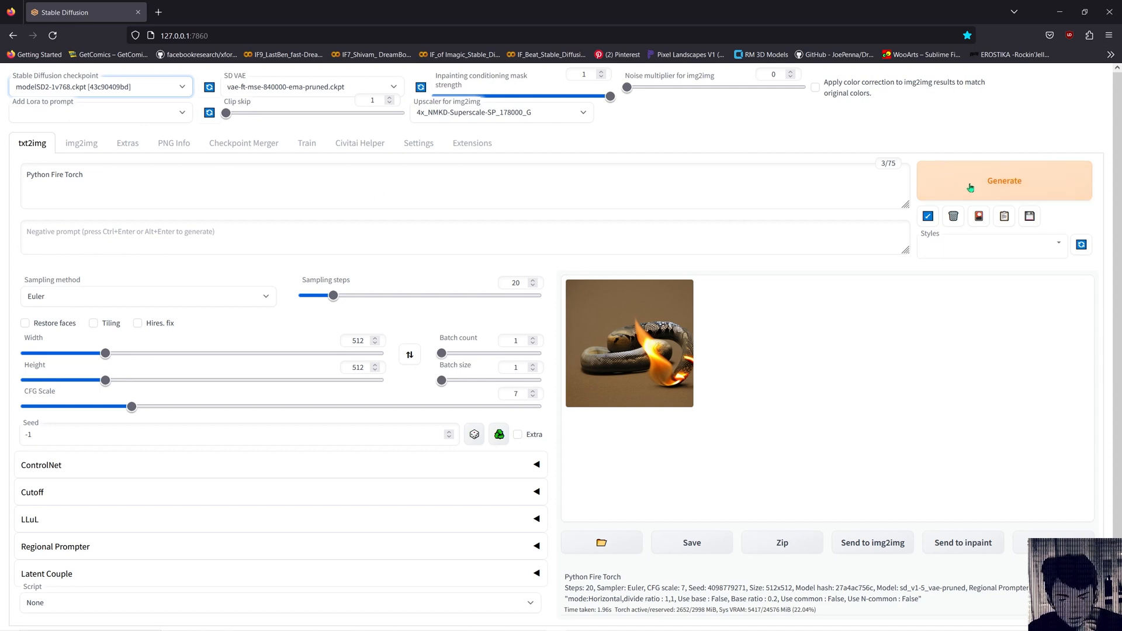
pyautogui.moveTo(594, 163)
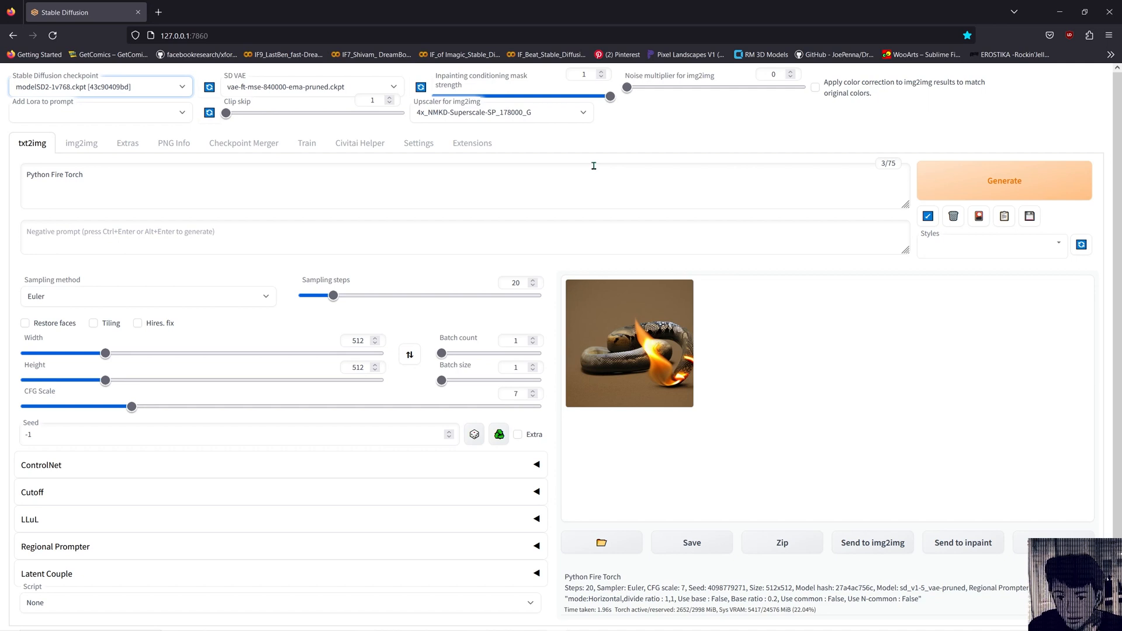
pyautogui.moveTo(549, 184)
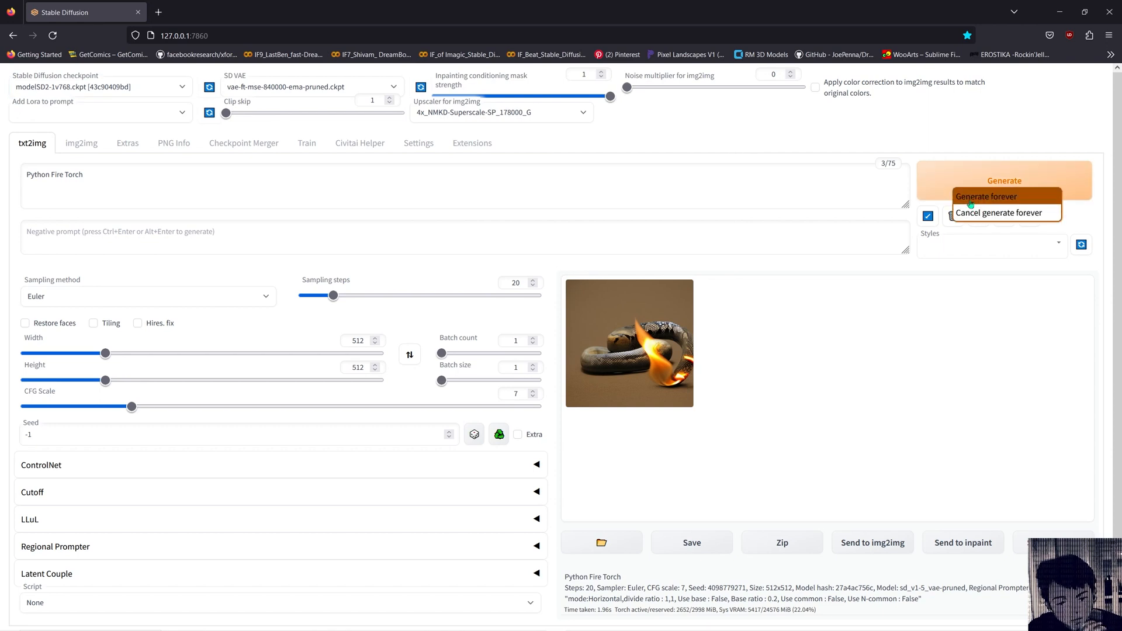
# - Run Generate forever with SD 2.1 768 at about 12 it/s, then reopen requirements.txt in Notepad
pyautogui.click(986, 197)
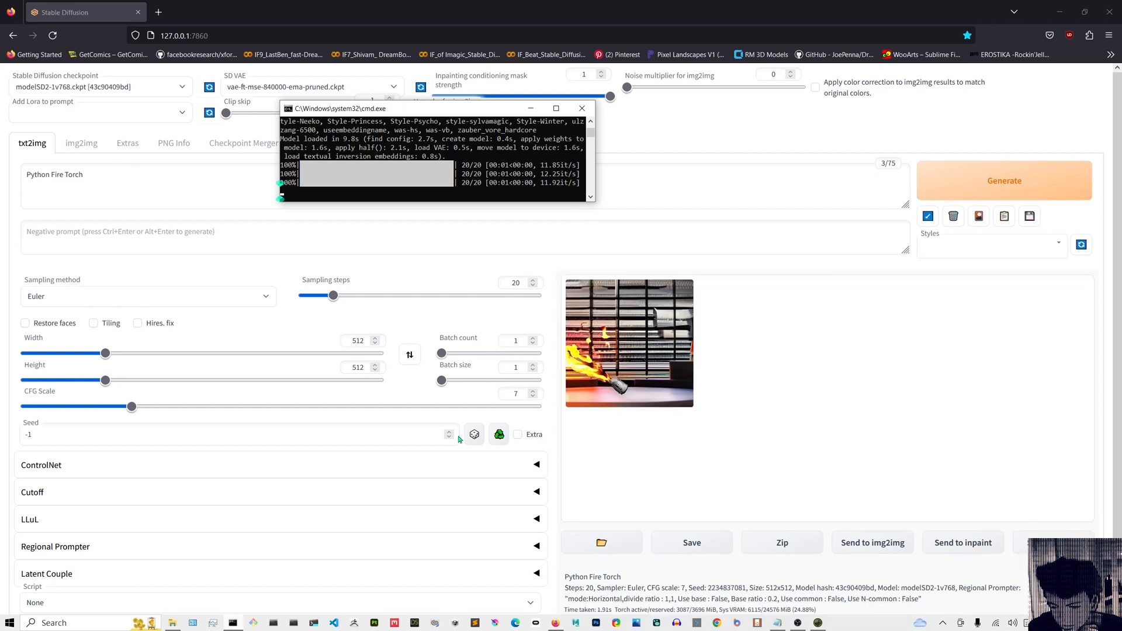
pyautogui.click(1004, 180)
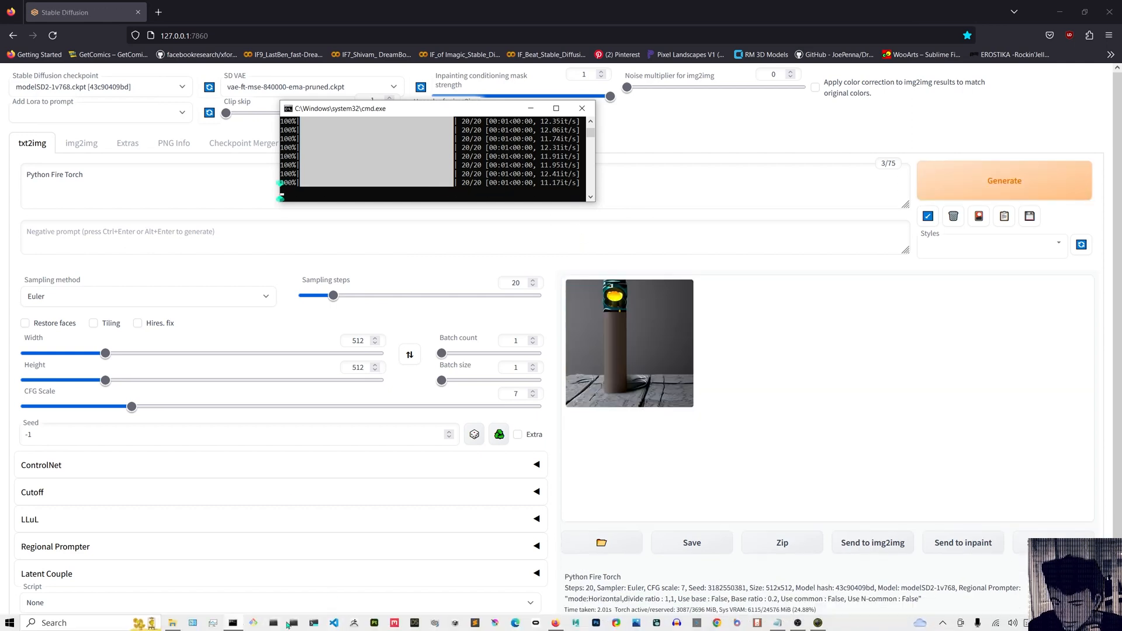
pyautogui.click(1004, 180)
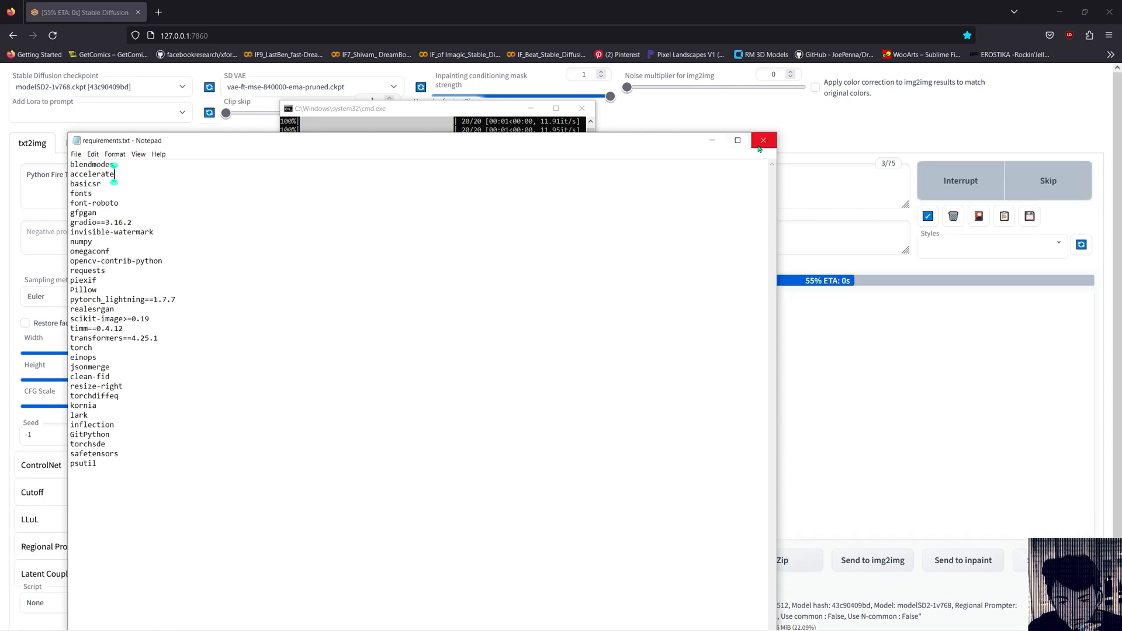
# - Close requirements.txt and check the console's roughly 12 it/s speed readings
pyautogui.click(763, 139)
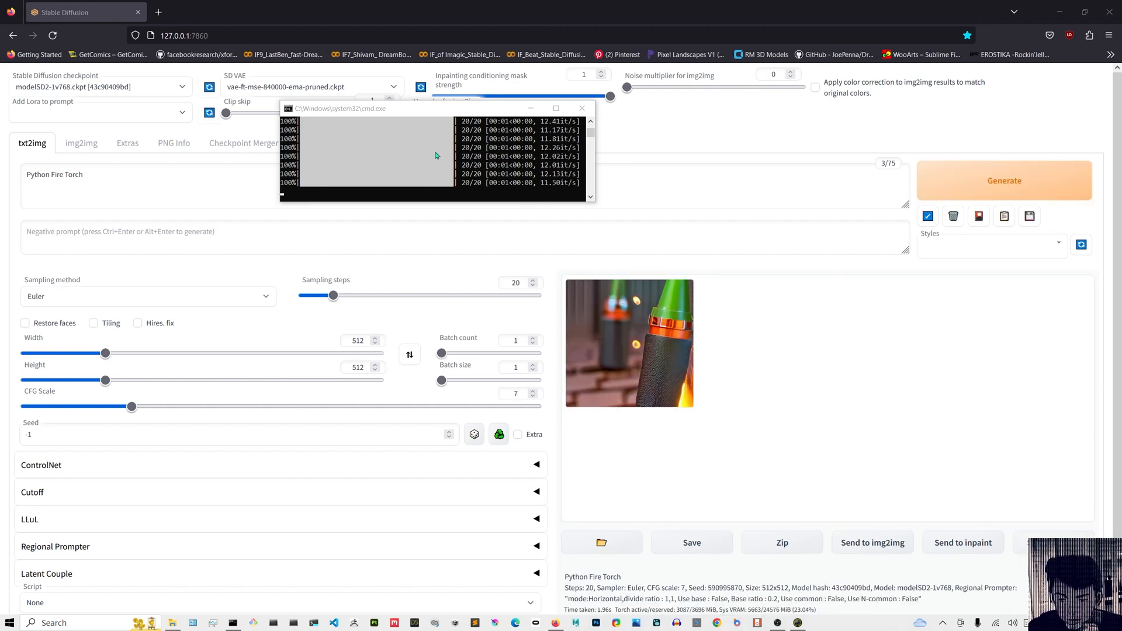
pyautogui.click(1003, 180)
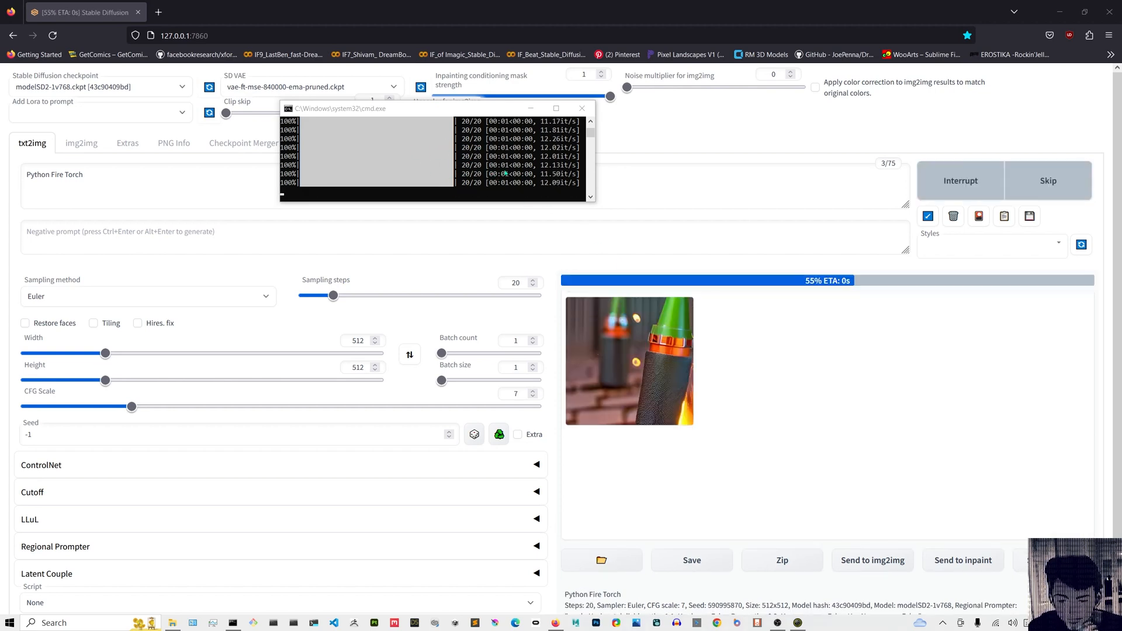